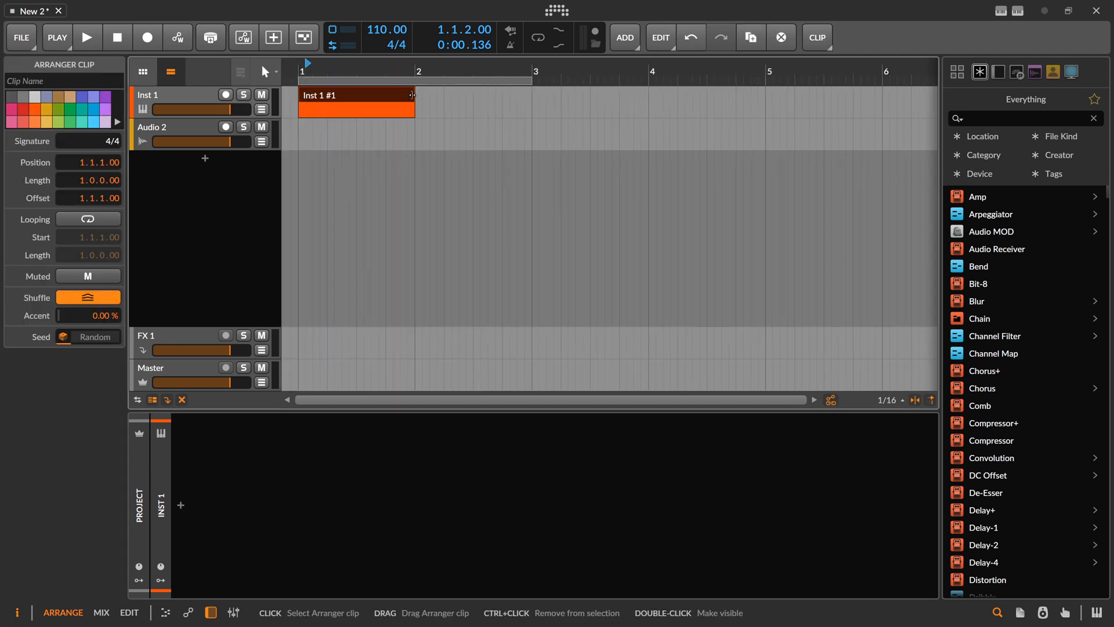
Open the empty Inst 1 #1 clip in the note editor with Text Maker's scale choices showing
left_click_drag(412, 95, 530, 95)
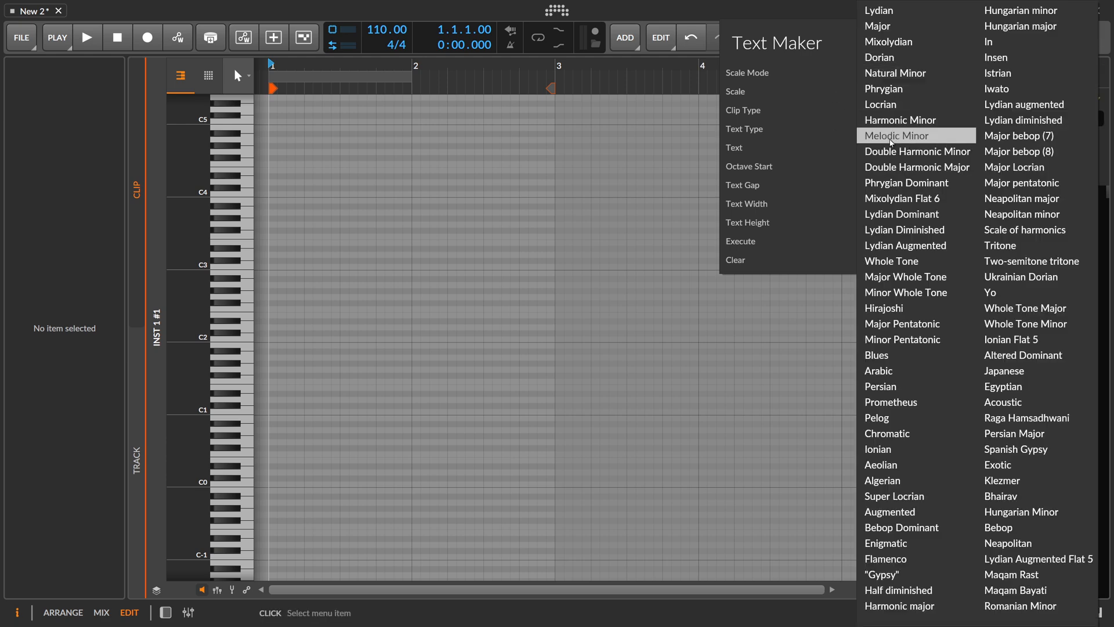
Choose Natural Minor scale mode and enter 'Bitwig is cool' as the Text Maker phrase
left_click(895, 72)
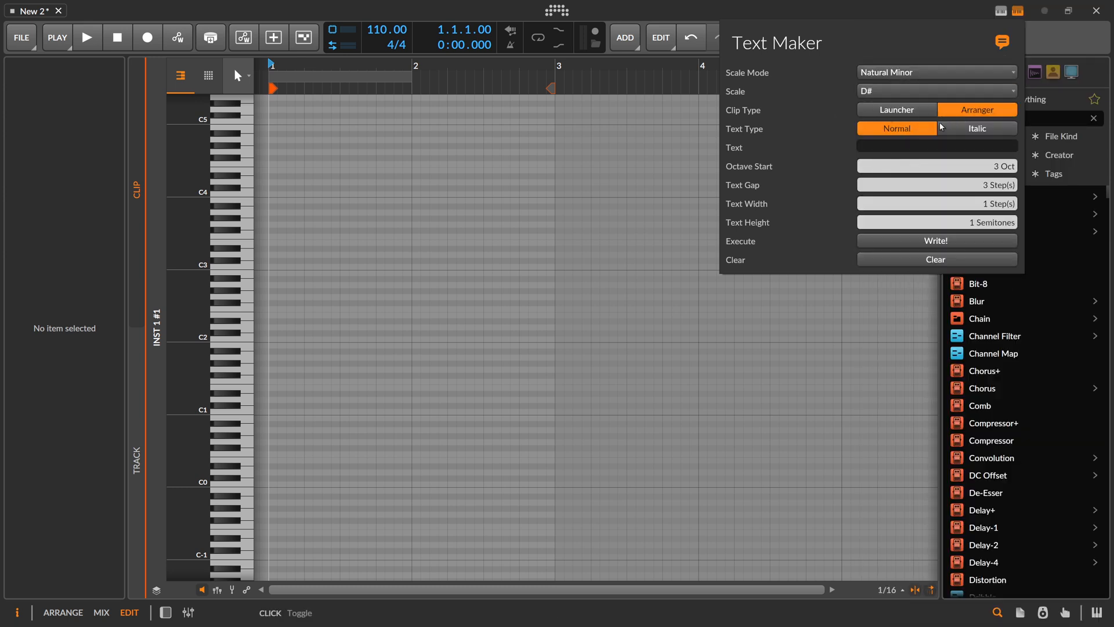
left_click(937, 146)
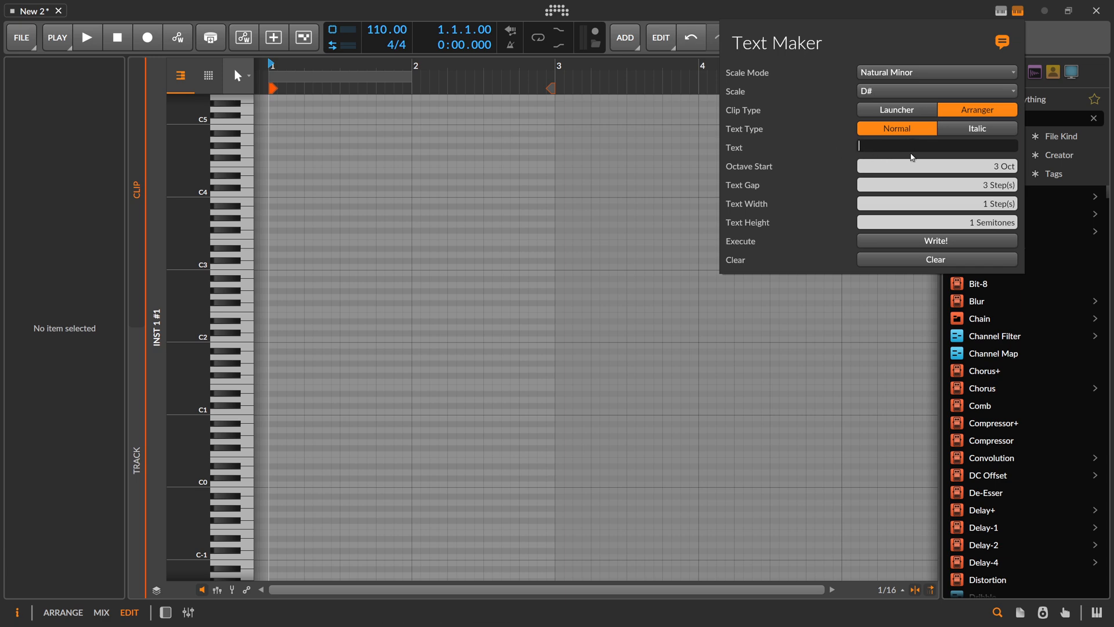
type("Bit")
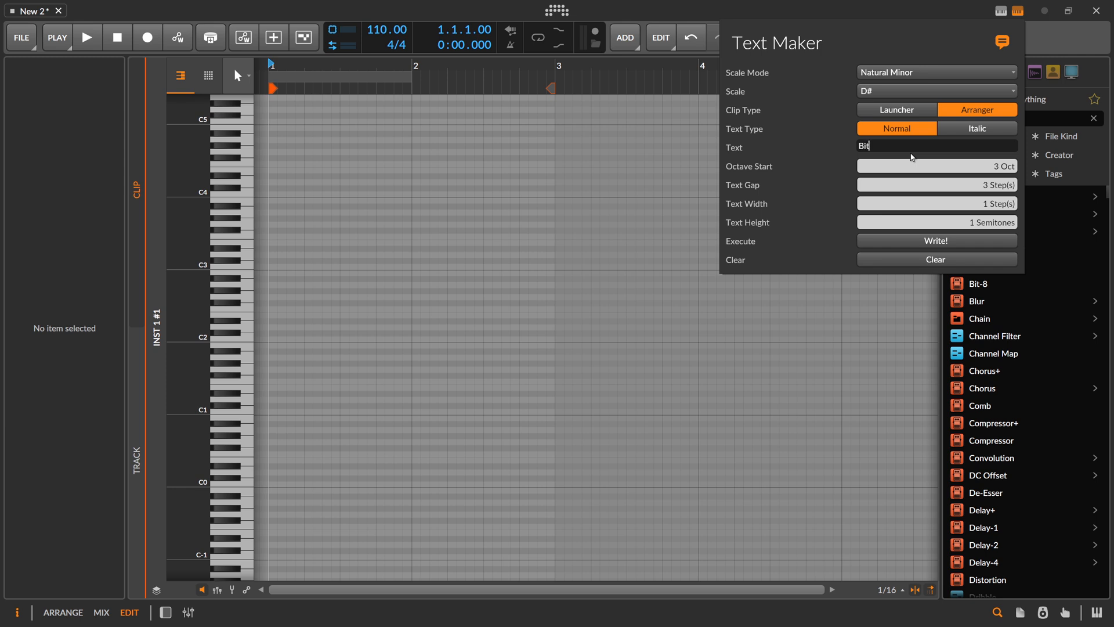
type("wig is cool")
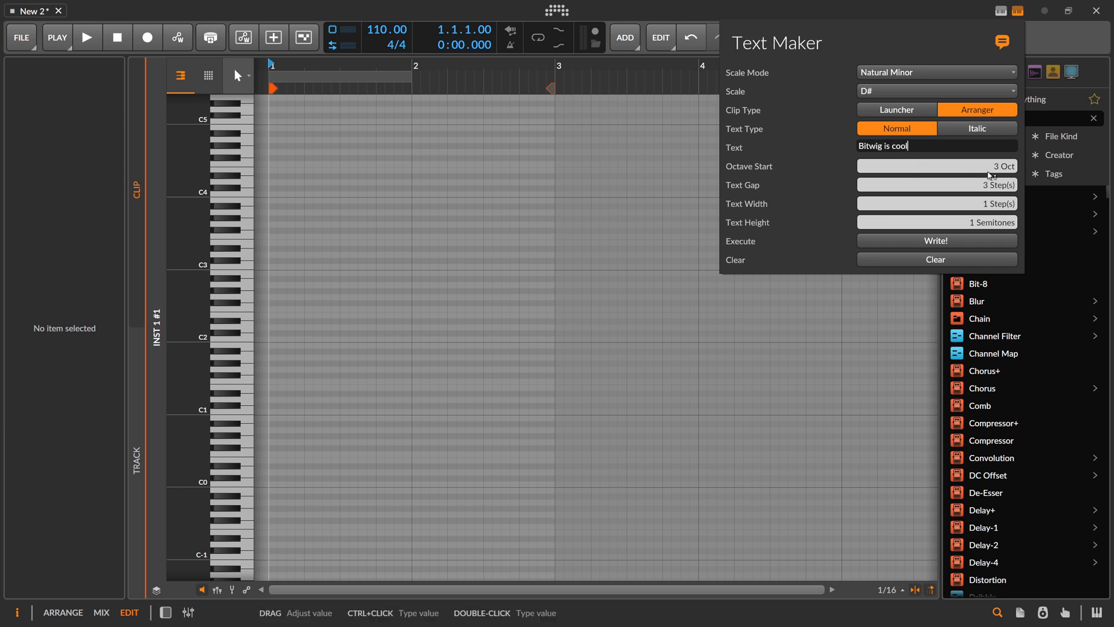
mouse_move(865, 194)
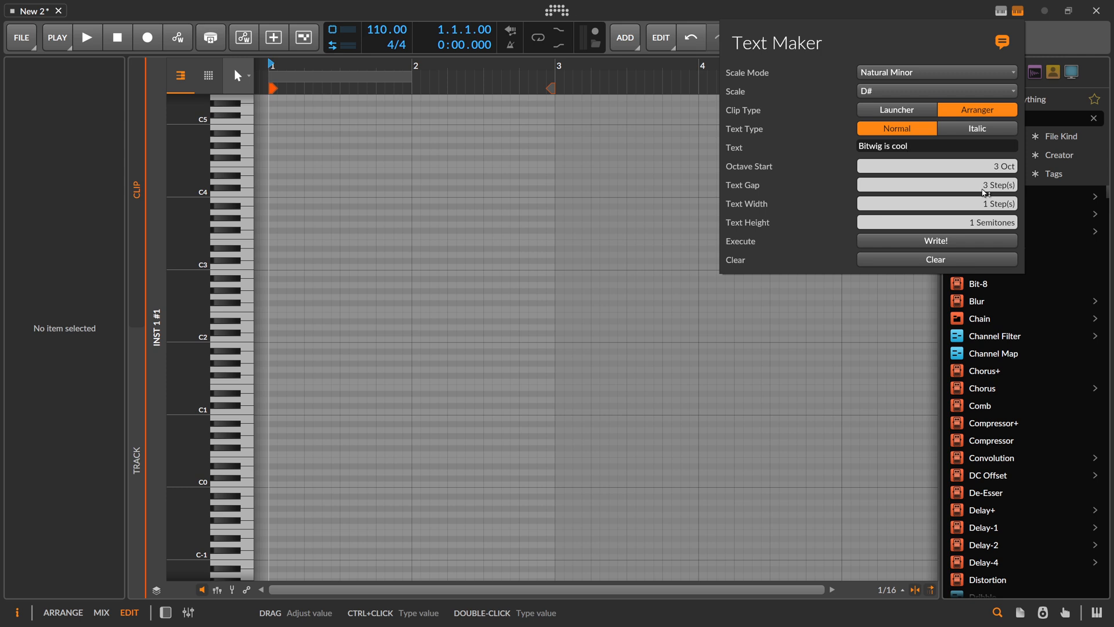
left_click(902, 146)
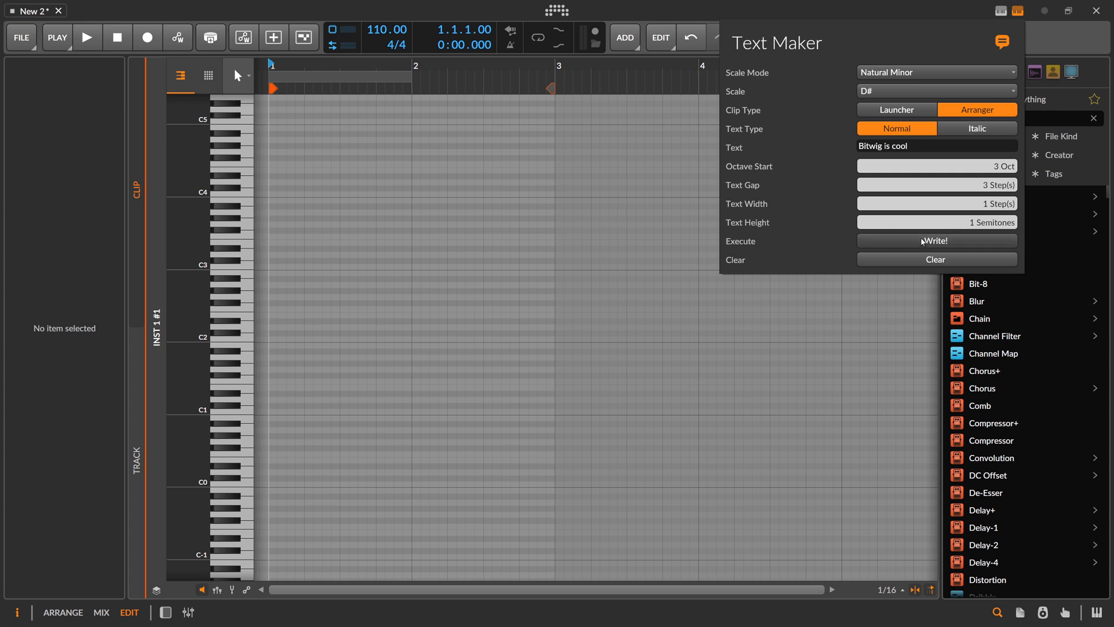
Write the phrase into the clip as notes and reopen the filled clip in the note editor
left_click(936, 240)
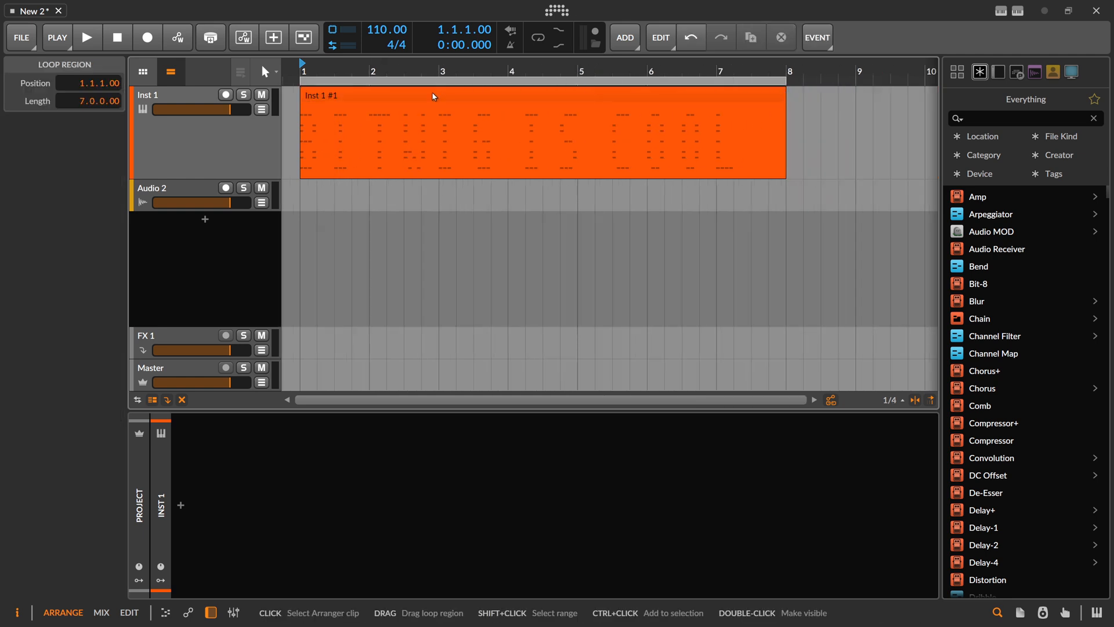
double_click(539, 131)
type("Bitwig D")
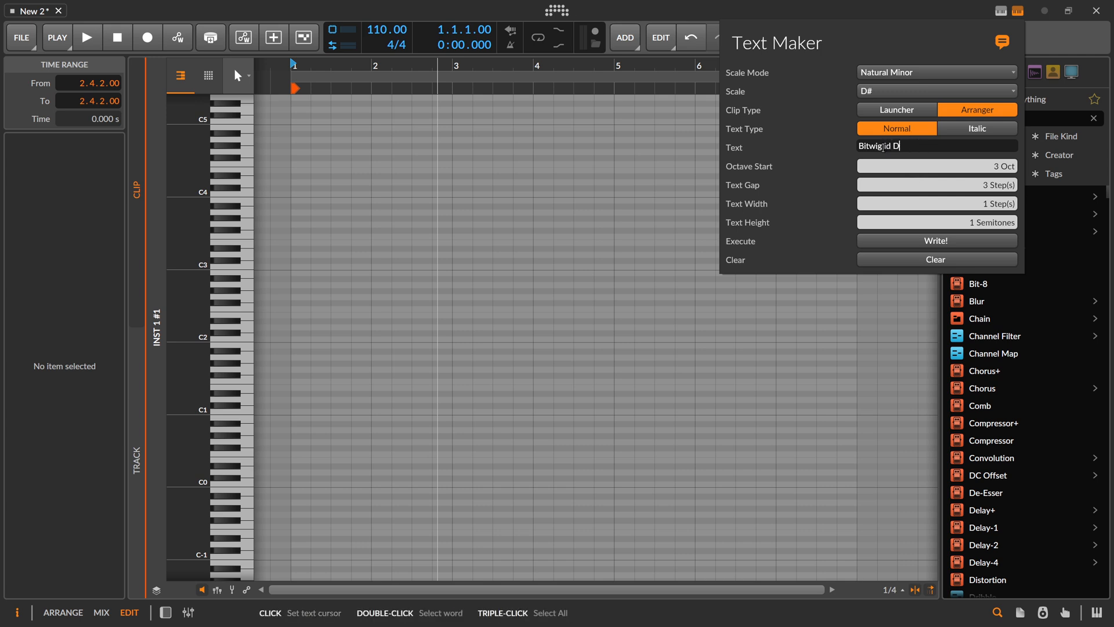
Finish the phrase as 'Bitwig id Dope!' and write it into the clip as notes
type("ope!")
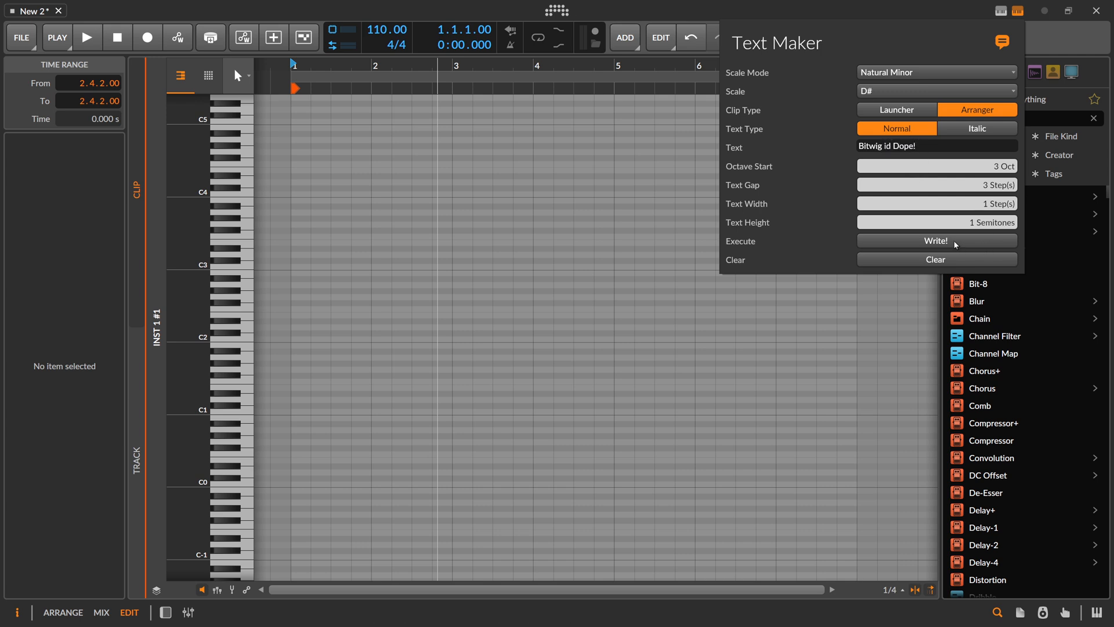
left_click(937, 242)
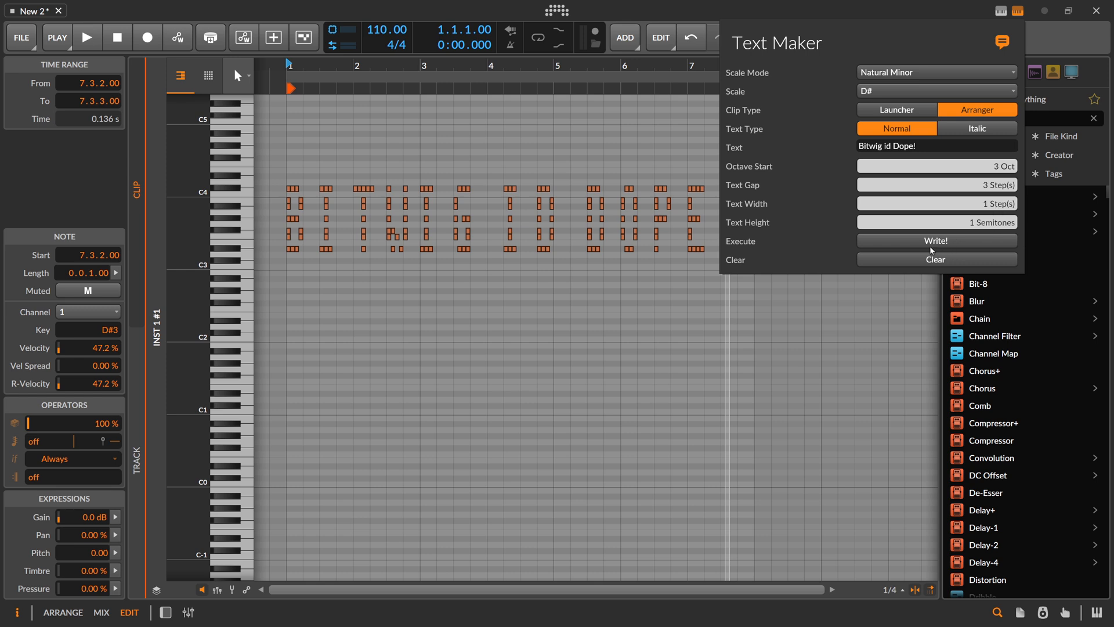
mouse_move(928, 248)
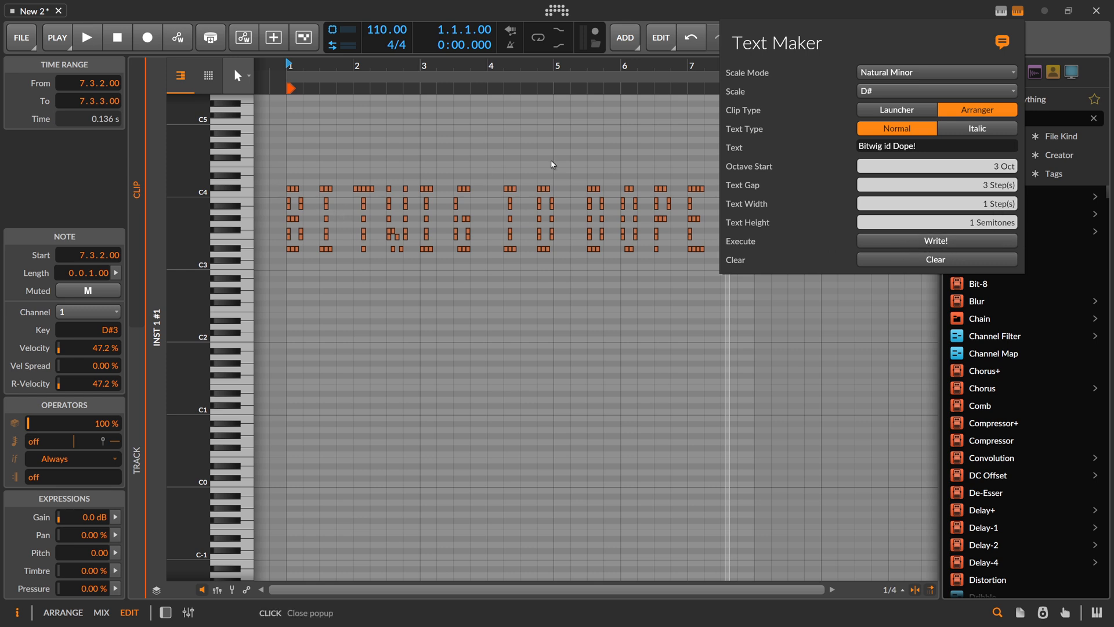
mouse_move(890, 175)
type("H")
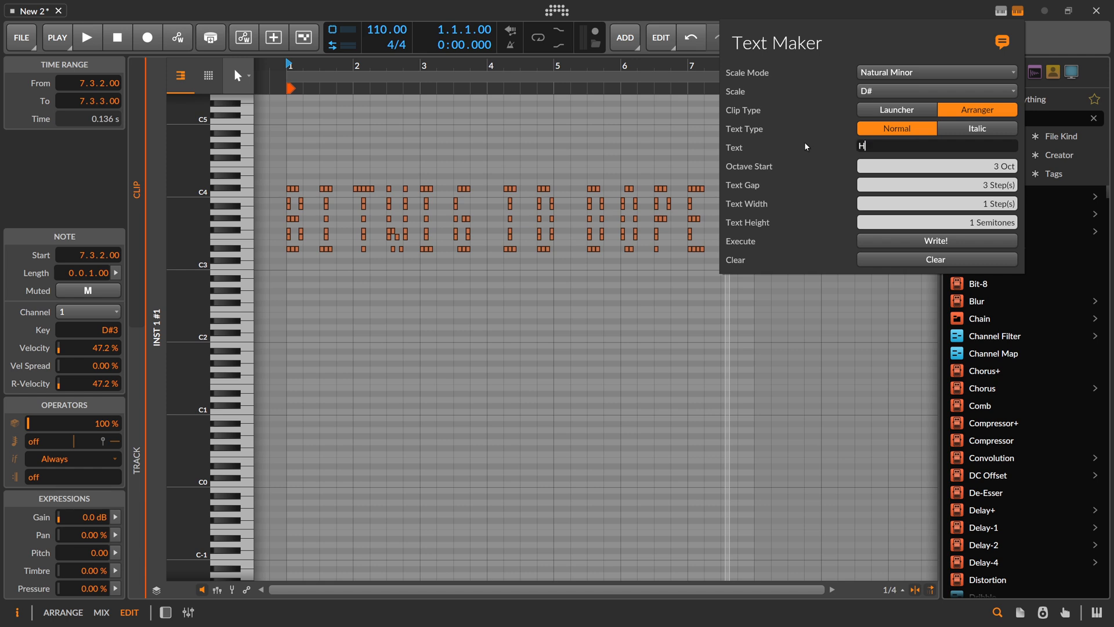
Write 'Hello World' into the clip an octave higher, starting at octave 4
type("ello World")
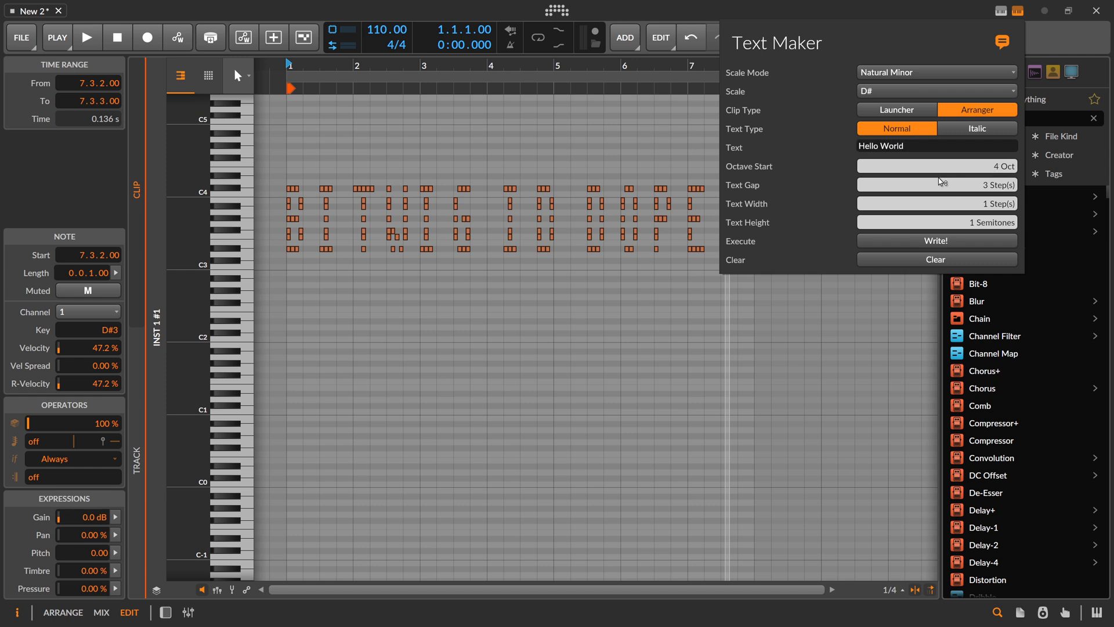
left_click(936, 240)
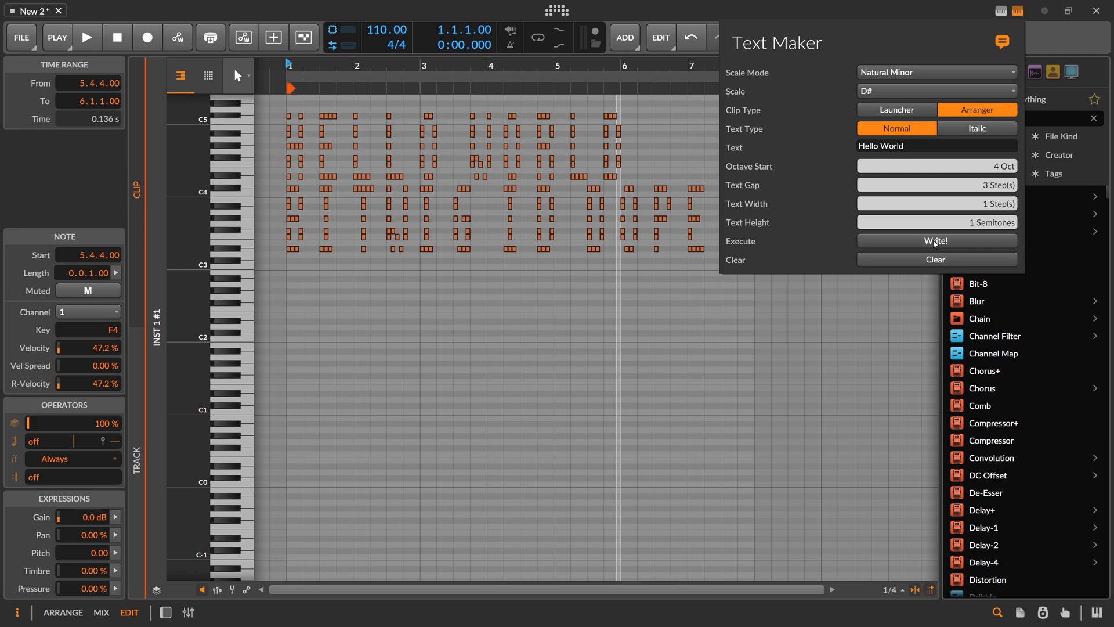
mouse_move(936, 247)
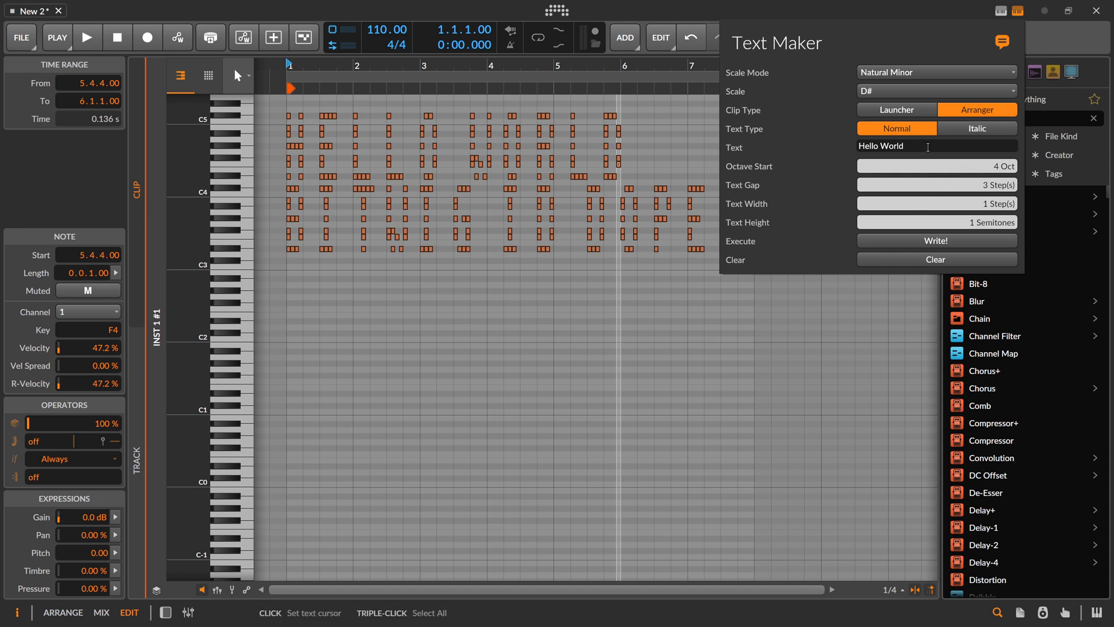
Write 'My Track' into the clip at octave 2 as a third row of note letters
type("My T")
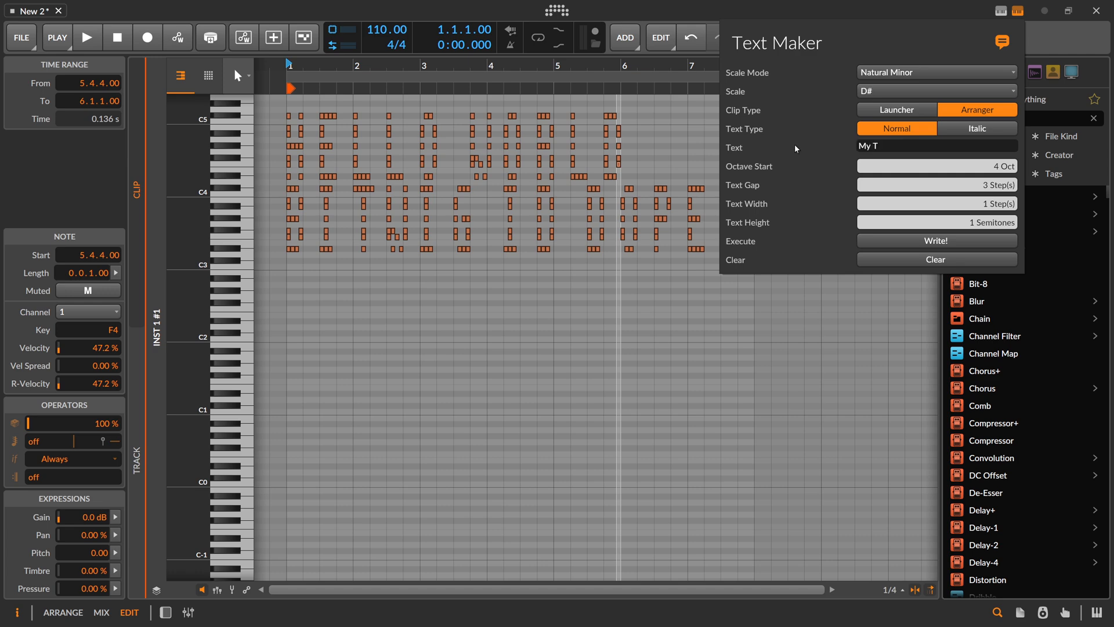
type("rack")
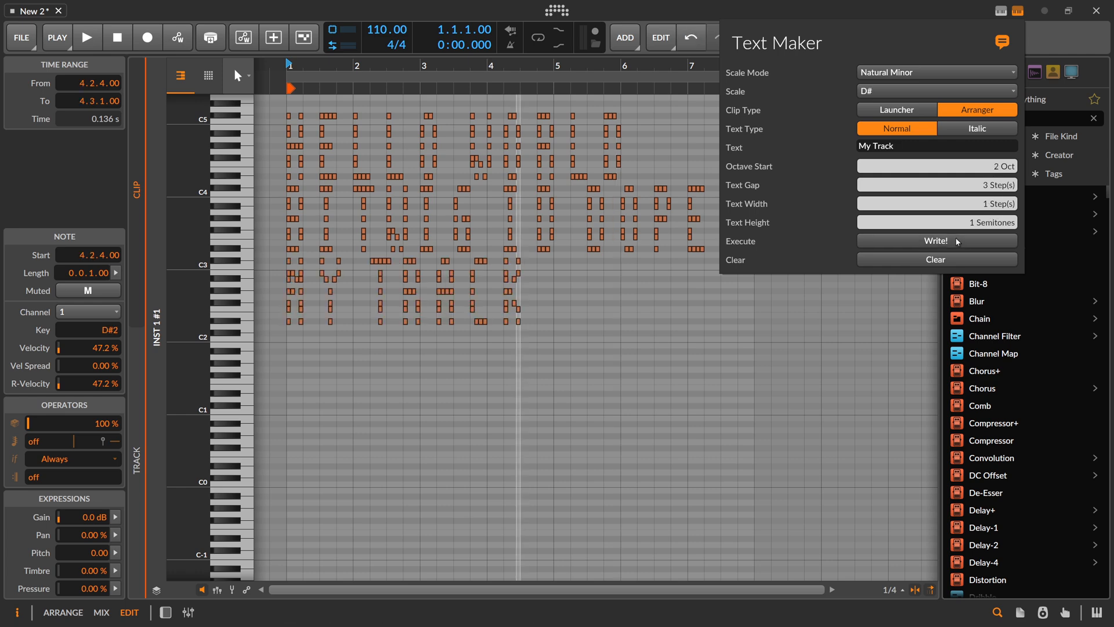
left_click(935, 240)
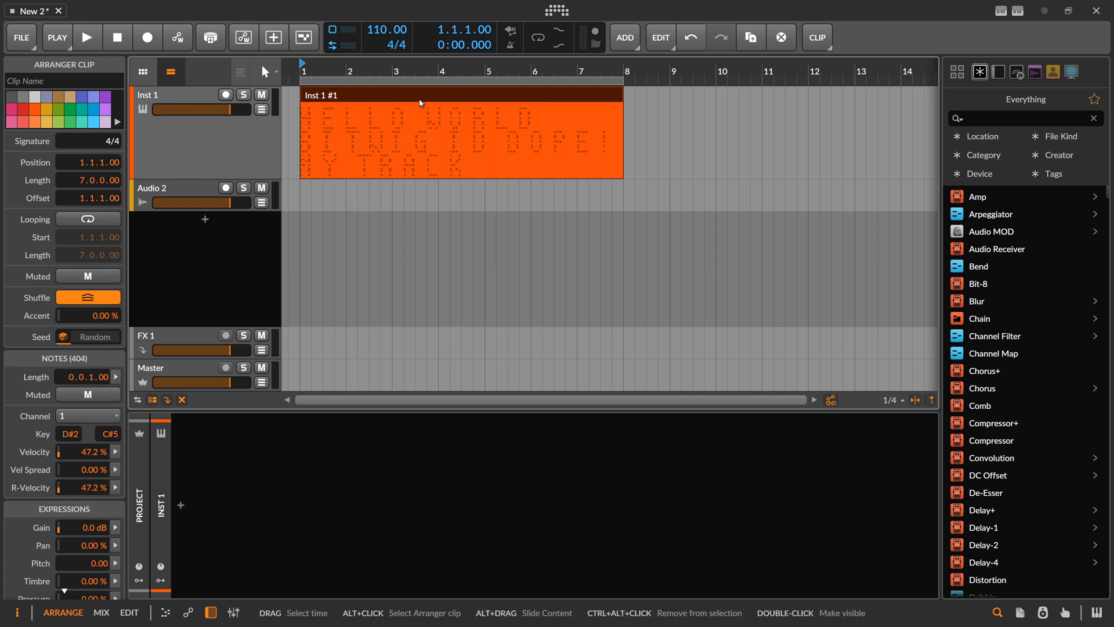
Reopen the clip and replace its letters with 'This is a Melody' written at octave 4
double_click(461, 134)
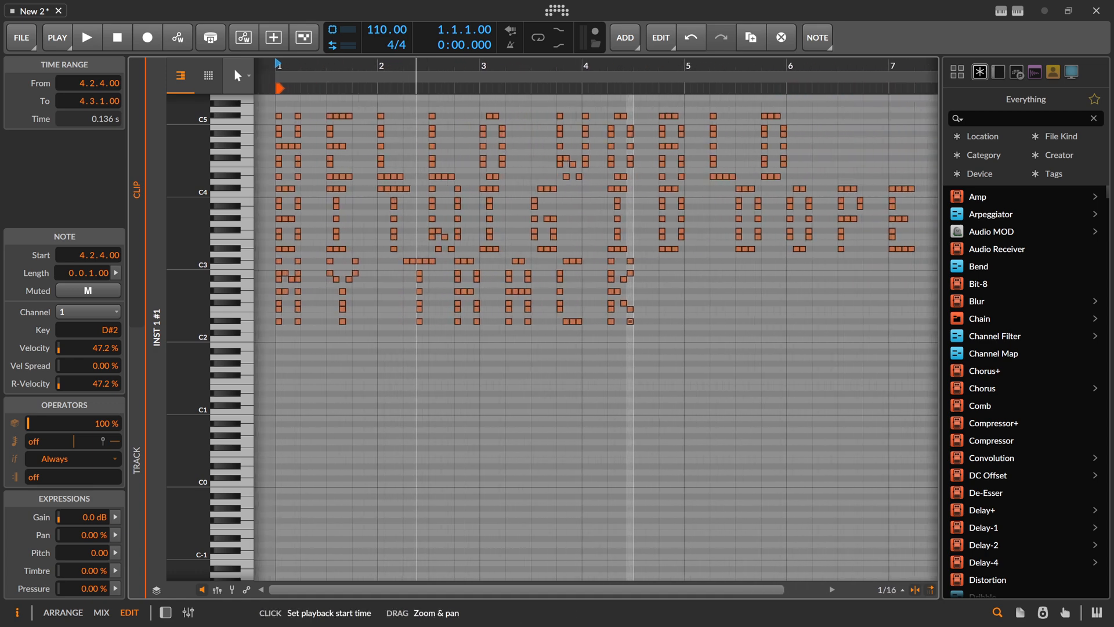
left_click(1017, 11)
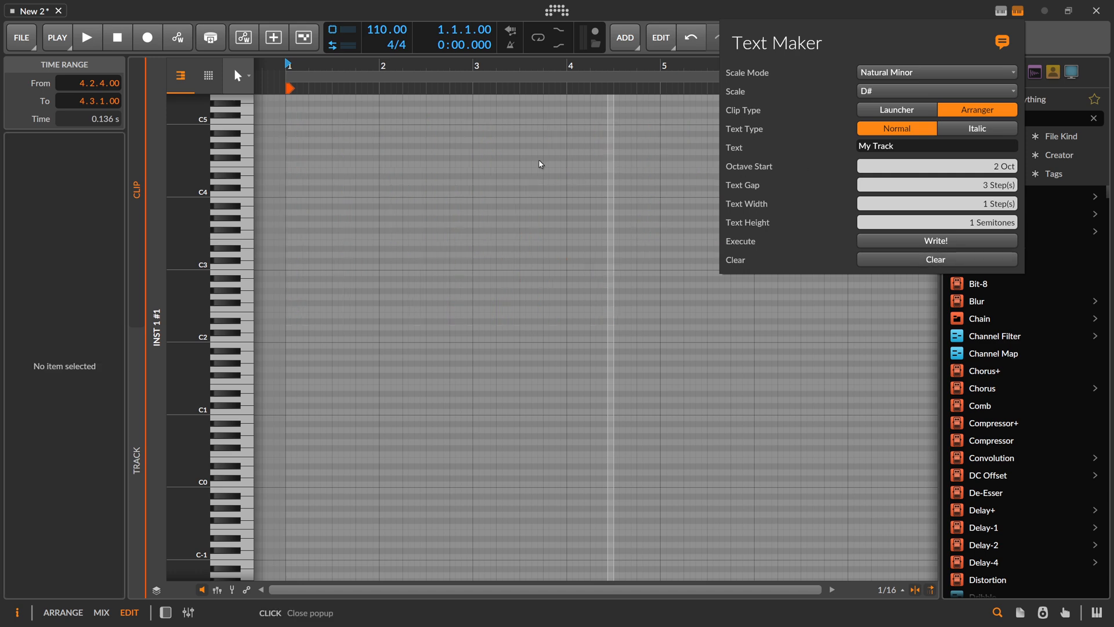
mouse_move(370, 252)
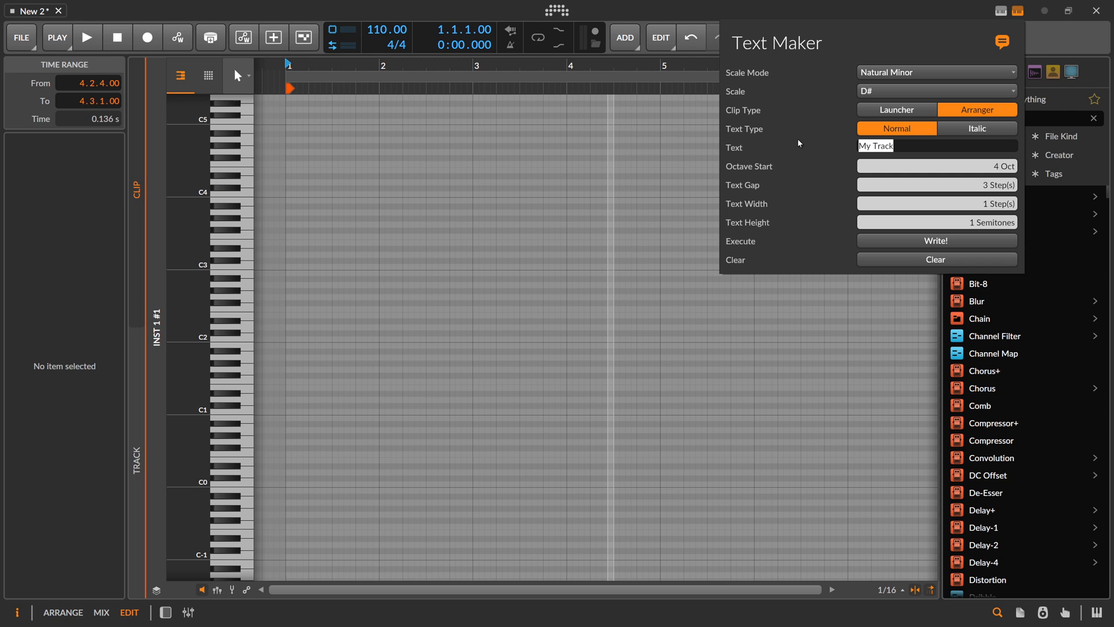
type("This is a")
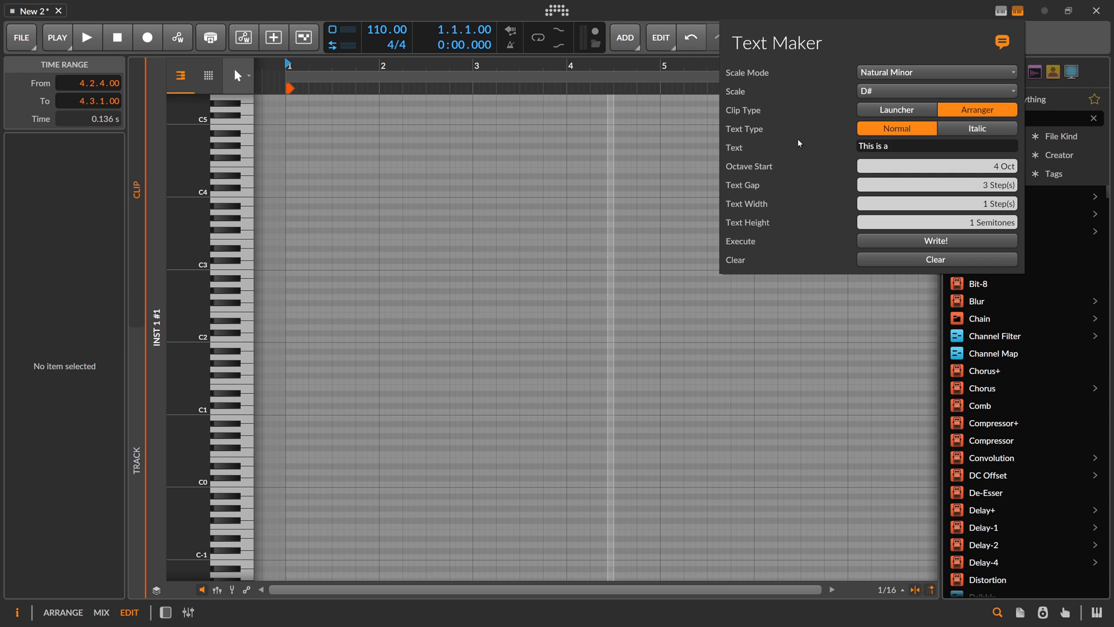
type("Melody")
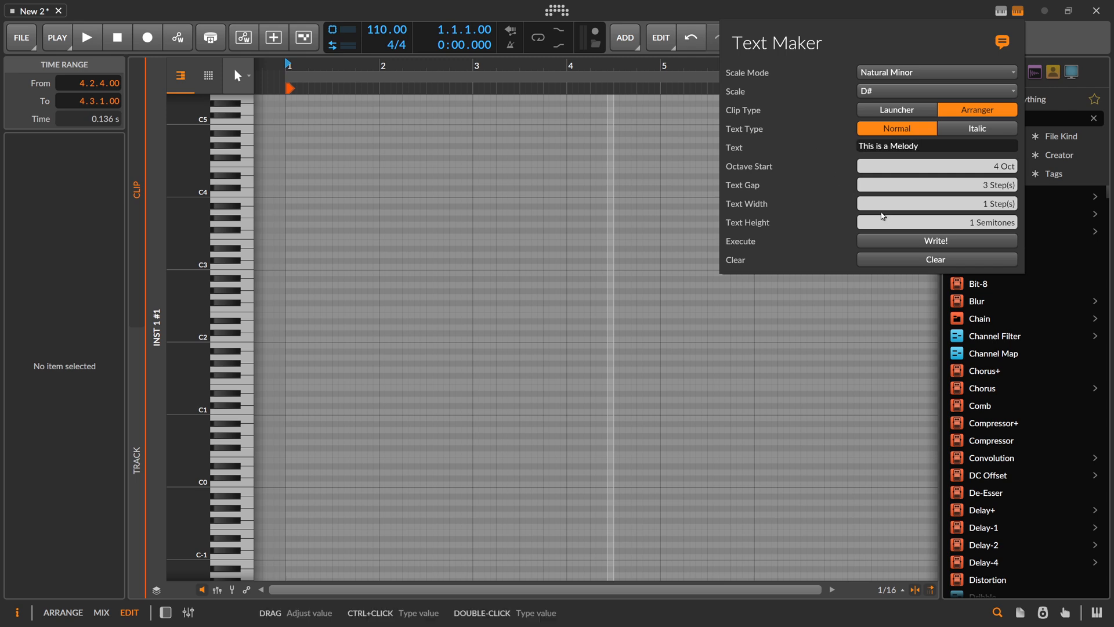
left_click(936, 240)
type("polymer")
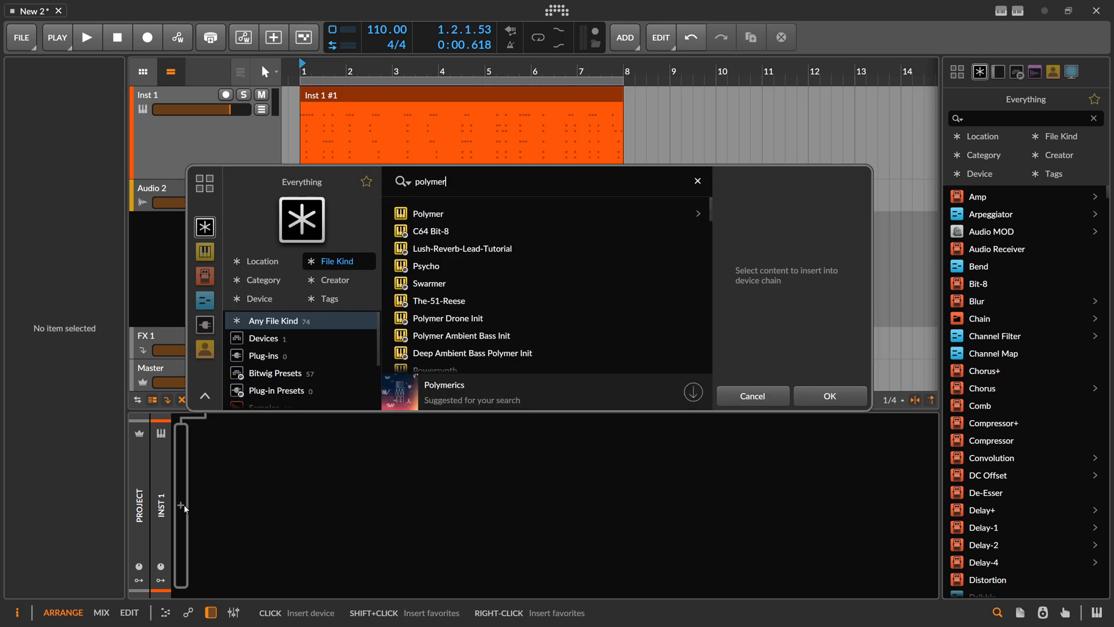
Insert the Polymer synth on the track followed by a Convolution reverb
left_click(828, 396)
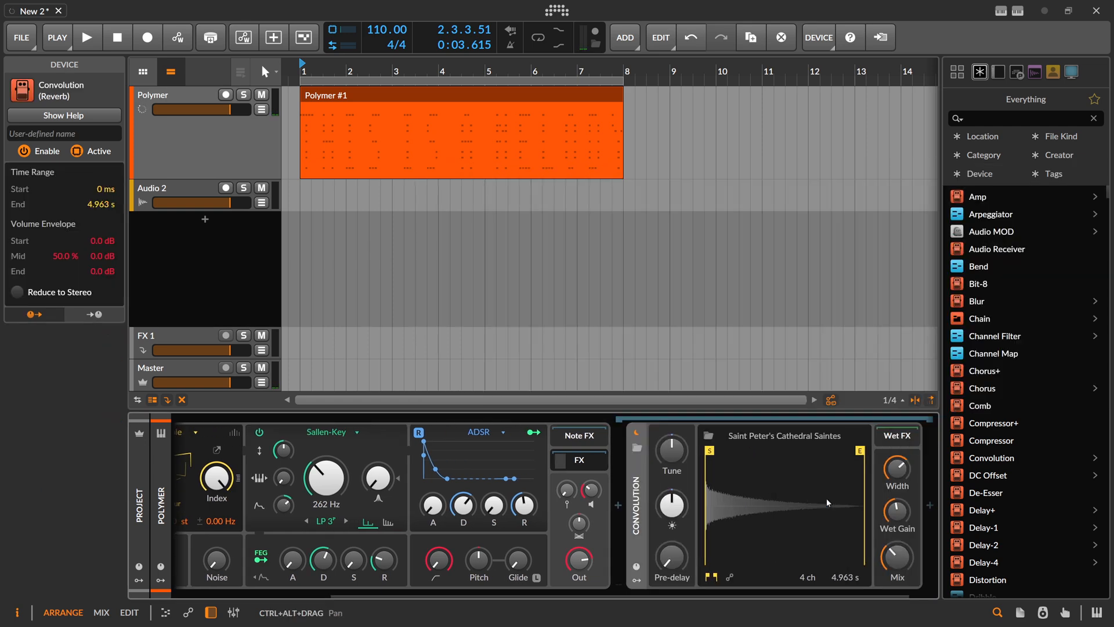
left_click(928, 505)
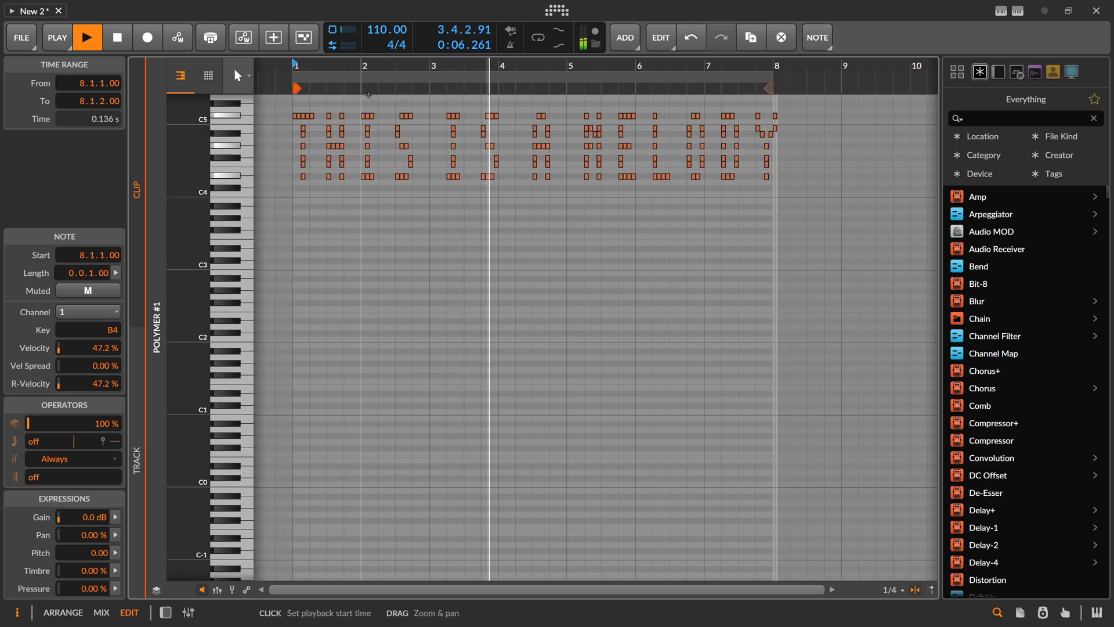
Show the Polymer #1 clip in the note editor while playback runs
left_click(87, 37)
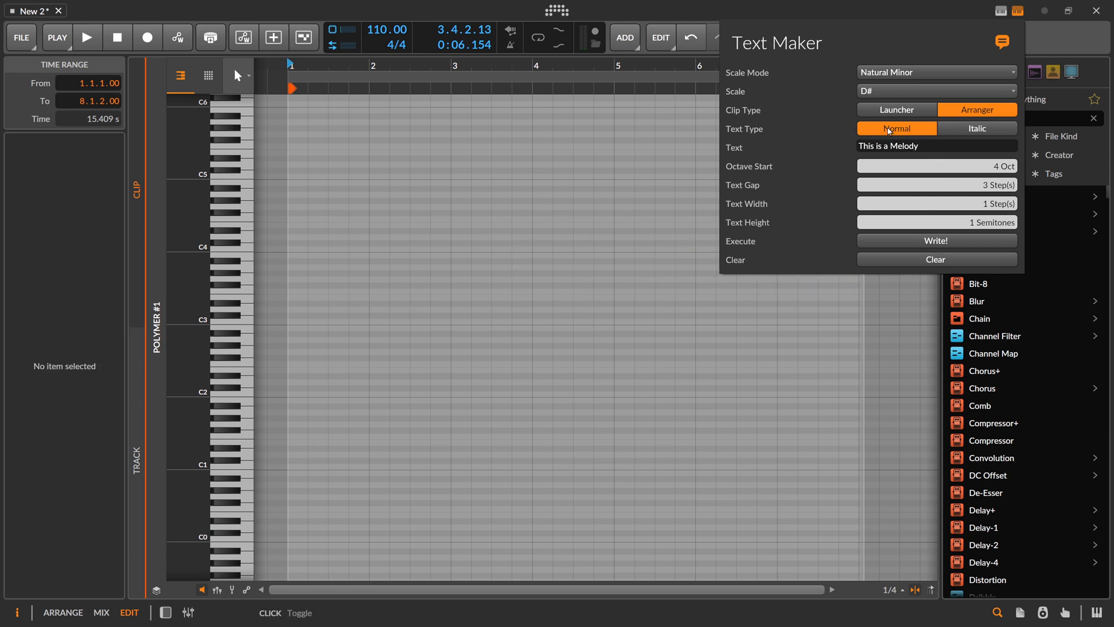
Switch Text Type to Italic and write 'This is a Melody' as slanted notes
left_click(976, 129)
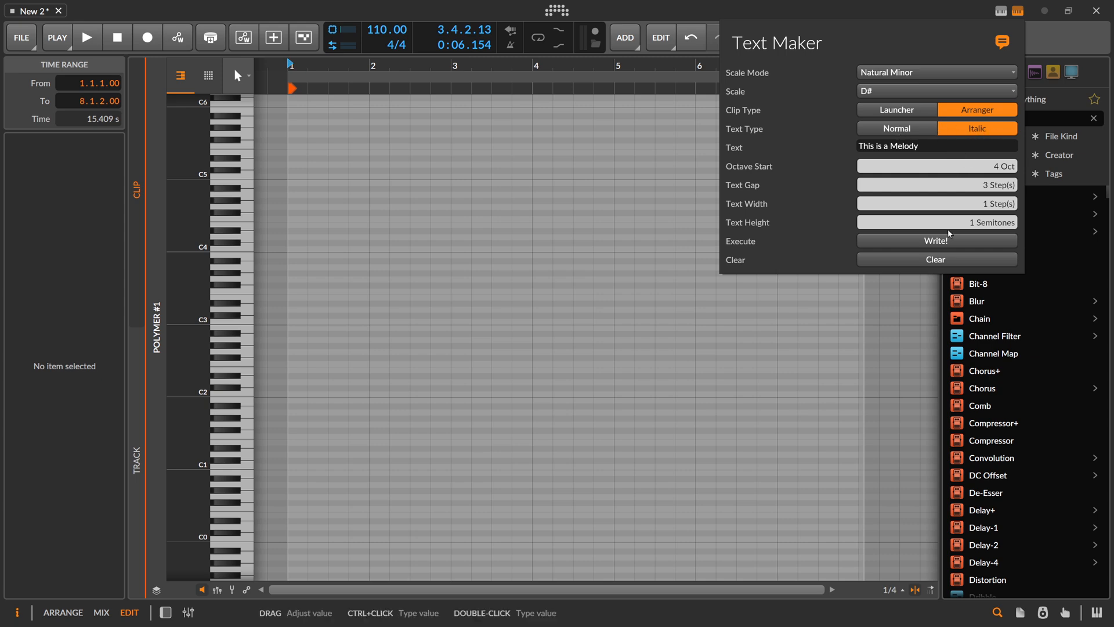
left_click(936, 240)
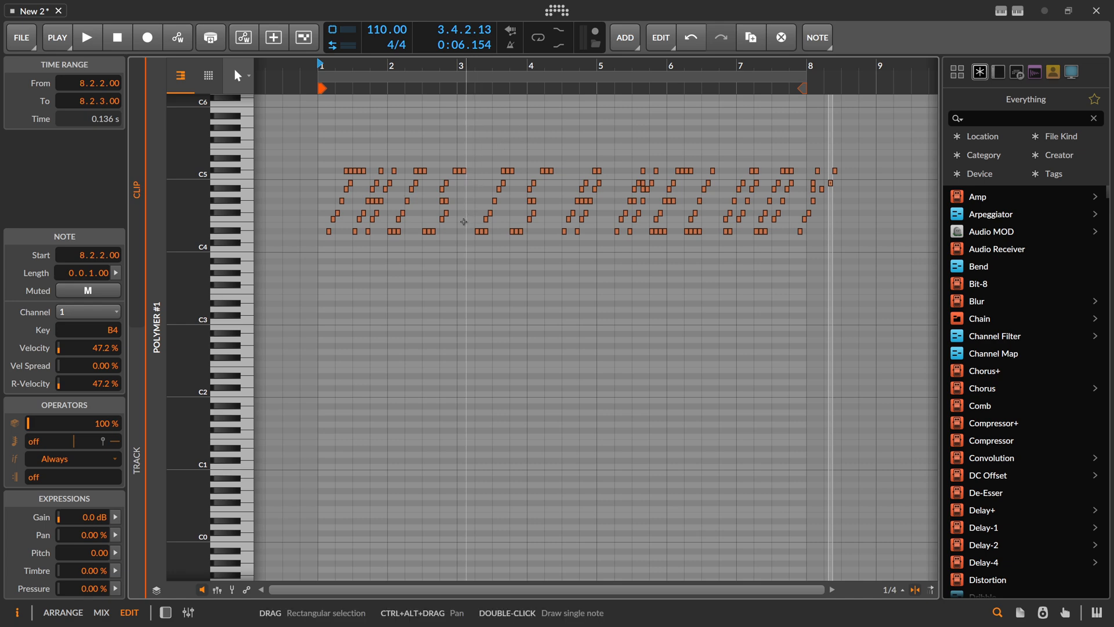
Play the italic melody, then rewrite the phrase notes an octave lower from Octave Start 3
left_click(87, 37)
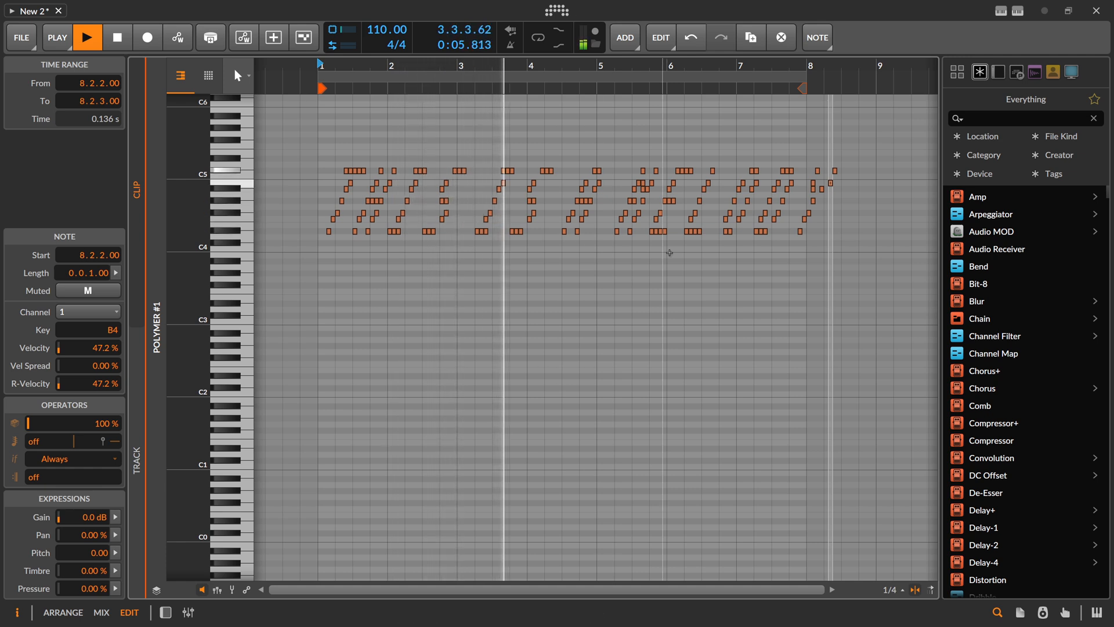
left_click(87, 37)
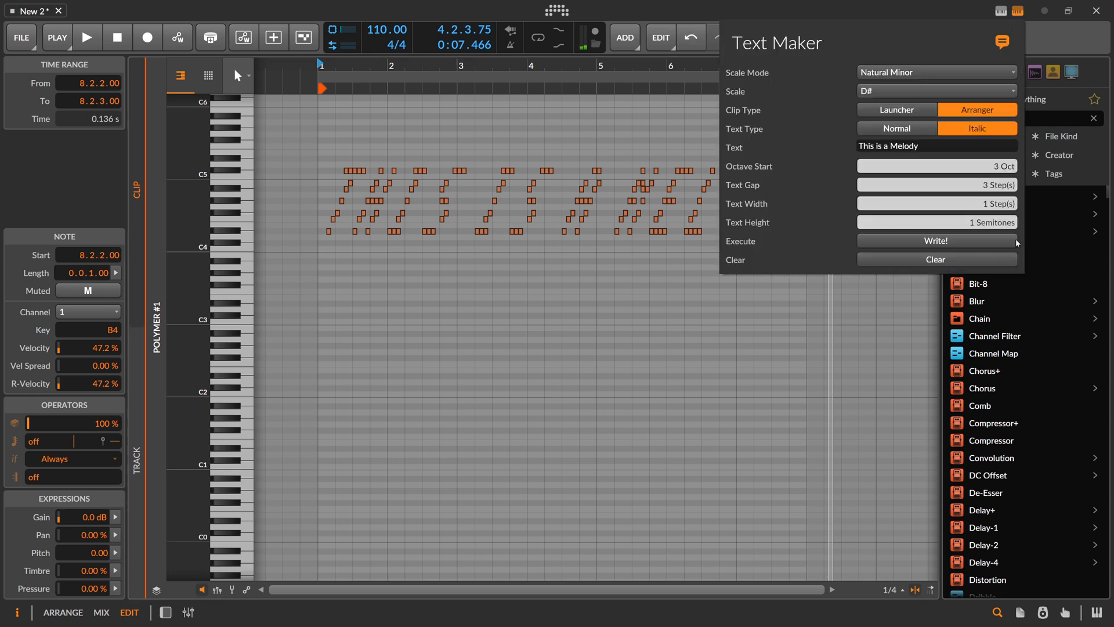
left_click(87, 37)
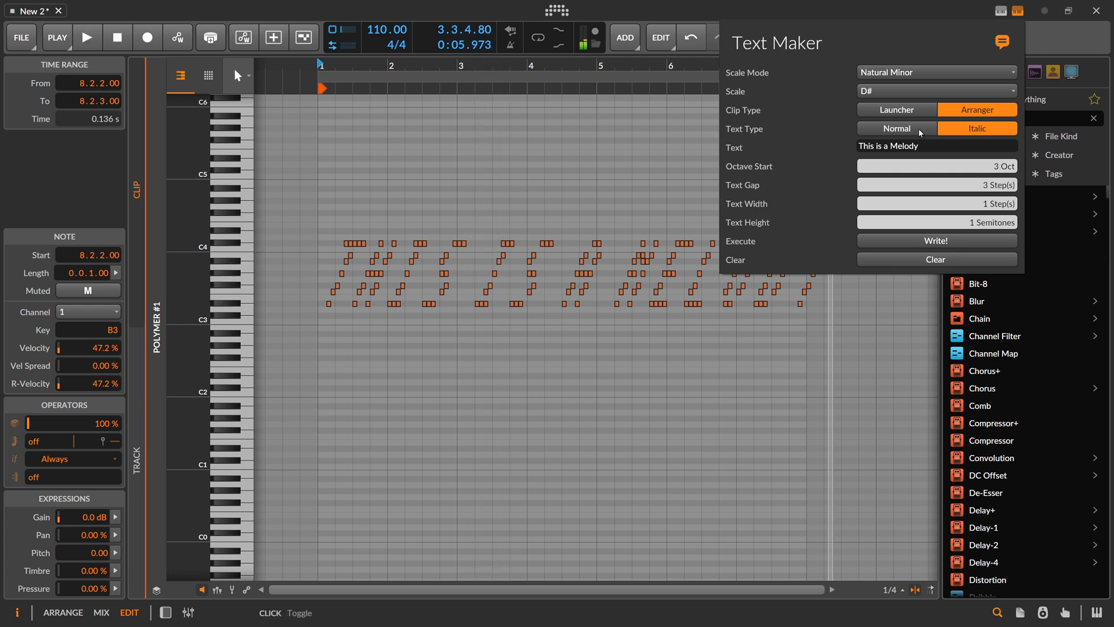
Switch Text Type to Normal with Text Height 3 and write the upright phrase into the clip
left_click(896, 129)
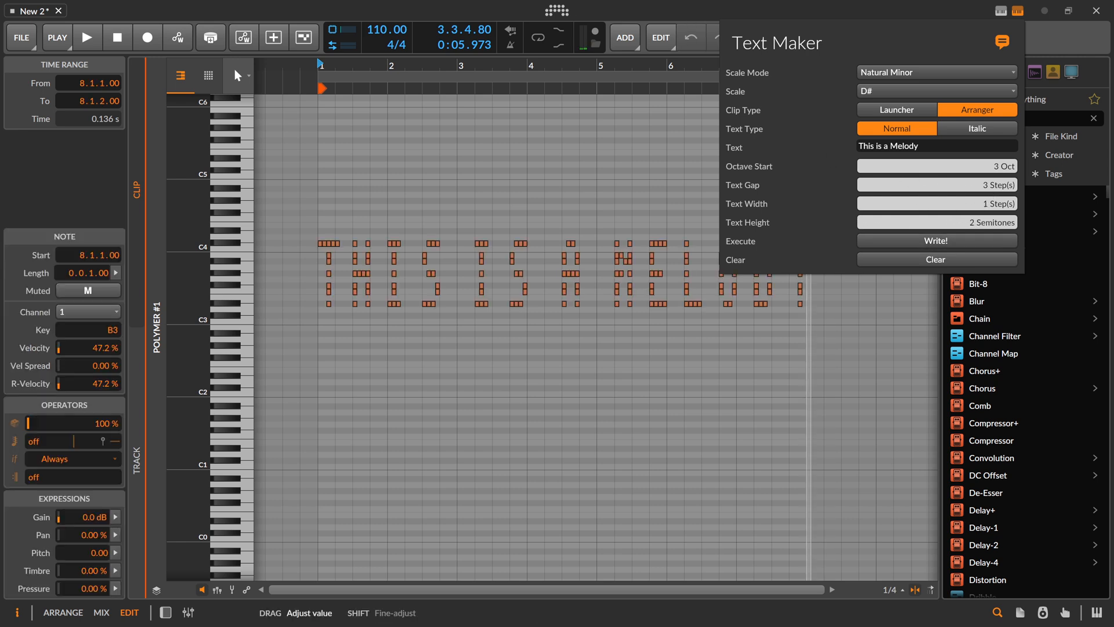
left_click(936, 222)
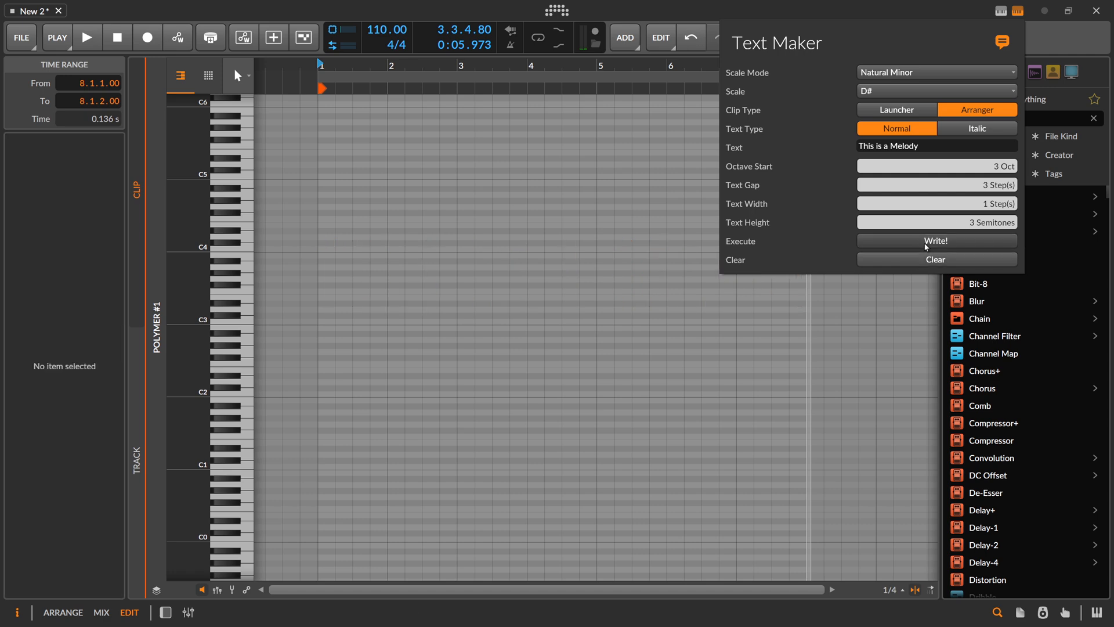
left_click(936, 241)
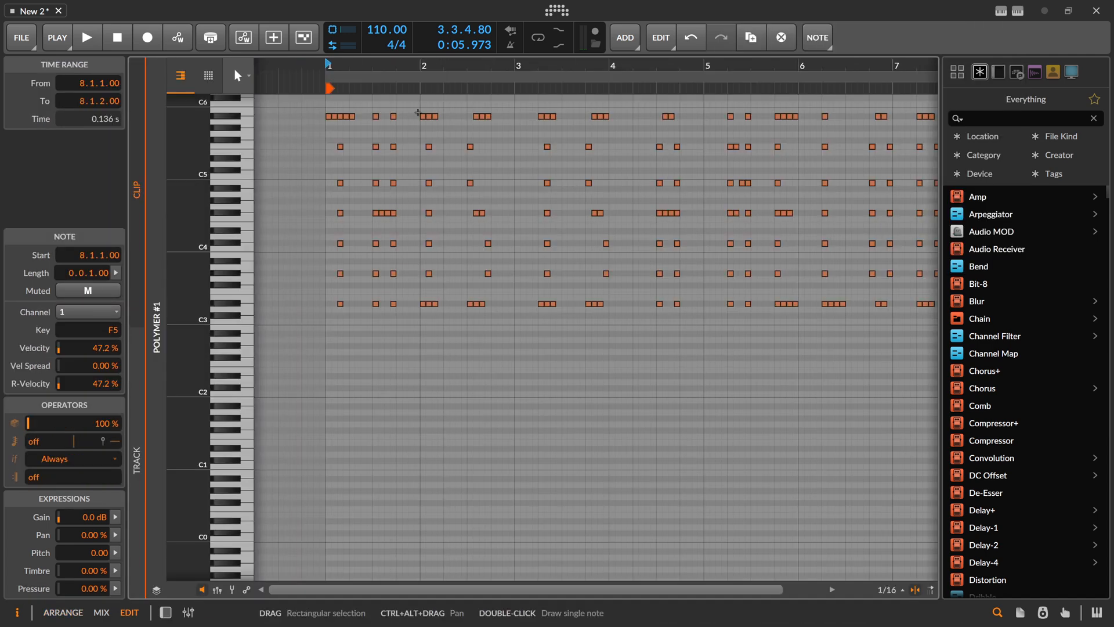
Play the taller melody, then rewrite the phrase starting from octave 2
left_click(87, 37)
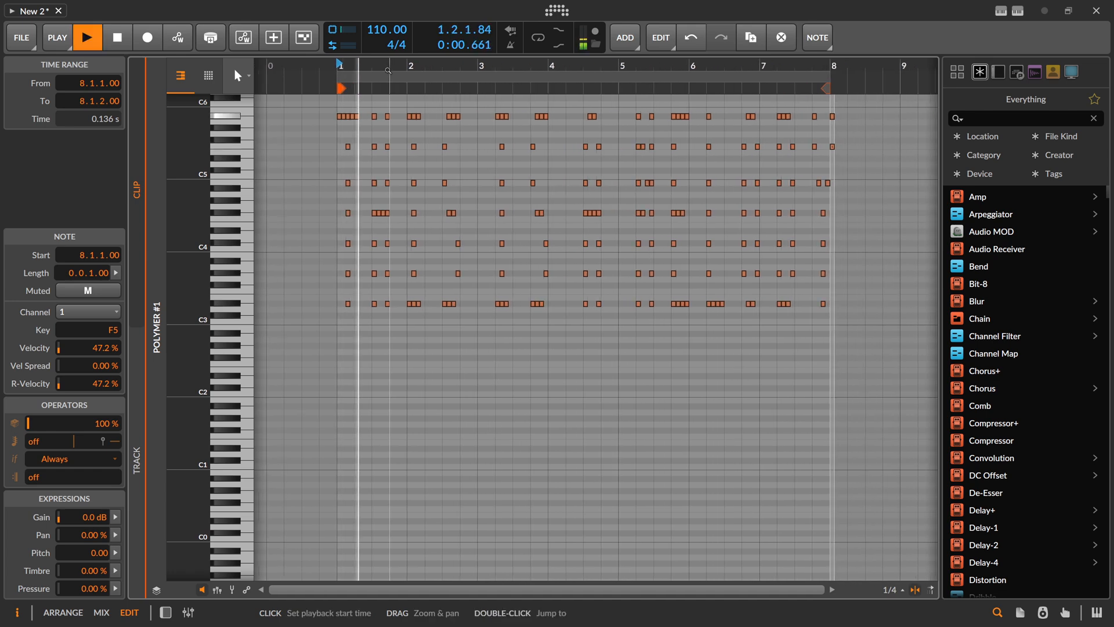
left_click(87, 37)
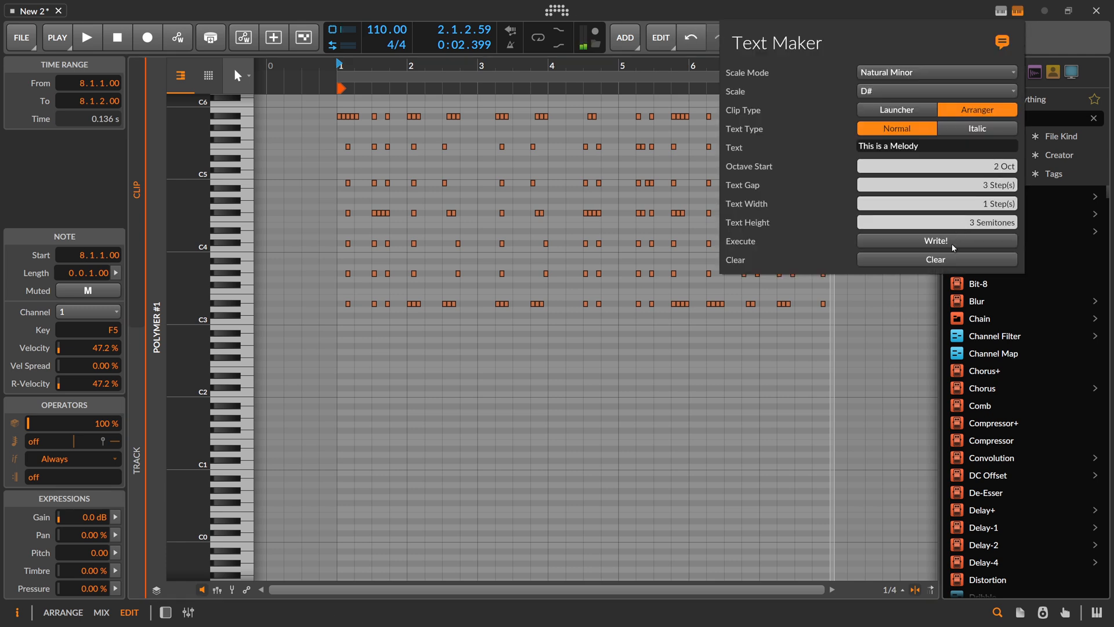
left_click(87, 38)
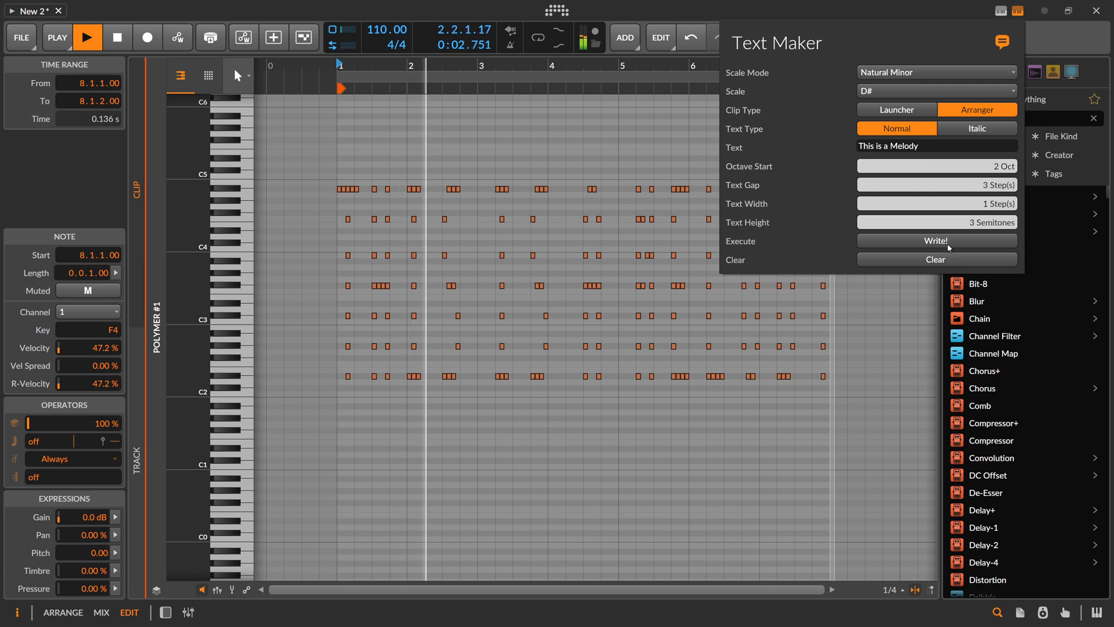
left_click(977, 129)
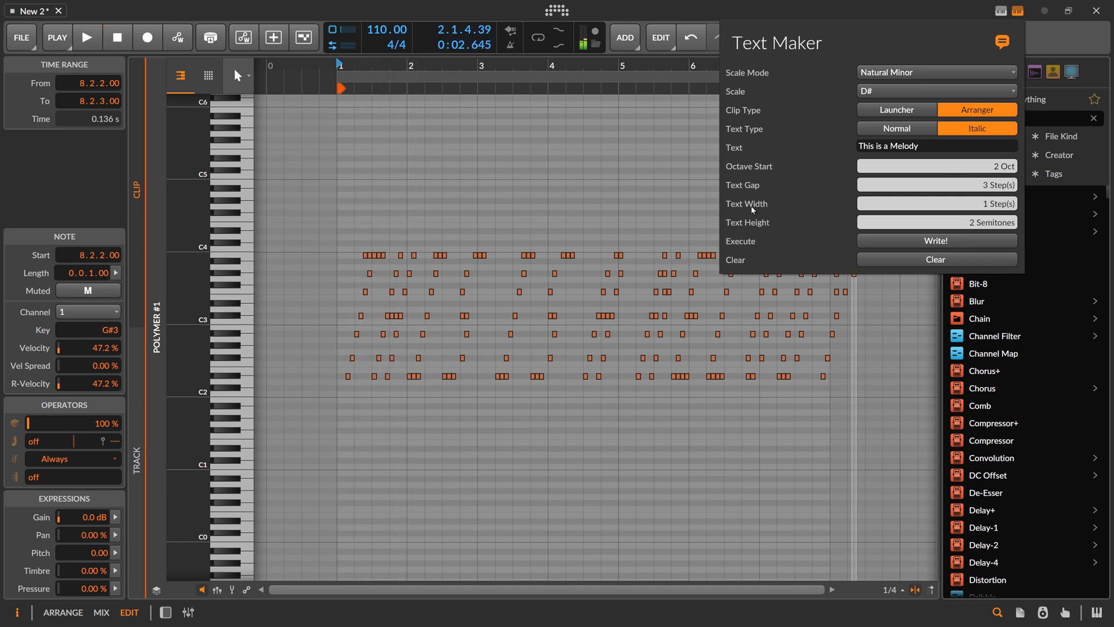
Write the italic phrase at one-semitone height and one-step width into the clip
left_click(87, 37)
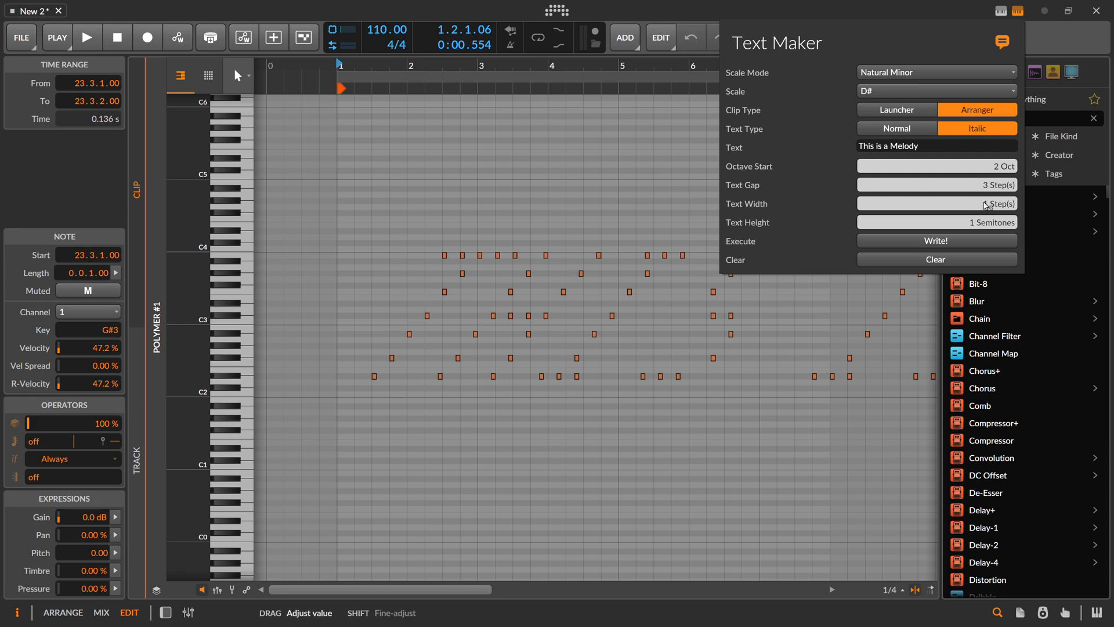
left_click(936, 242)
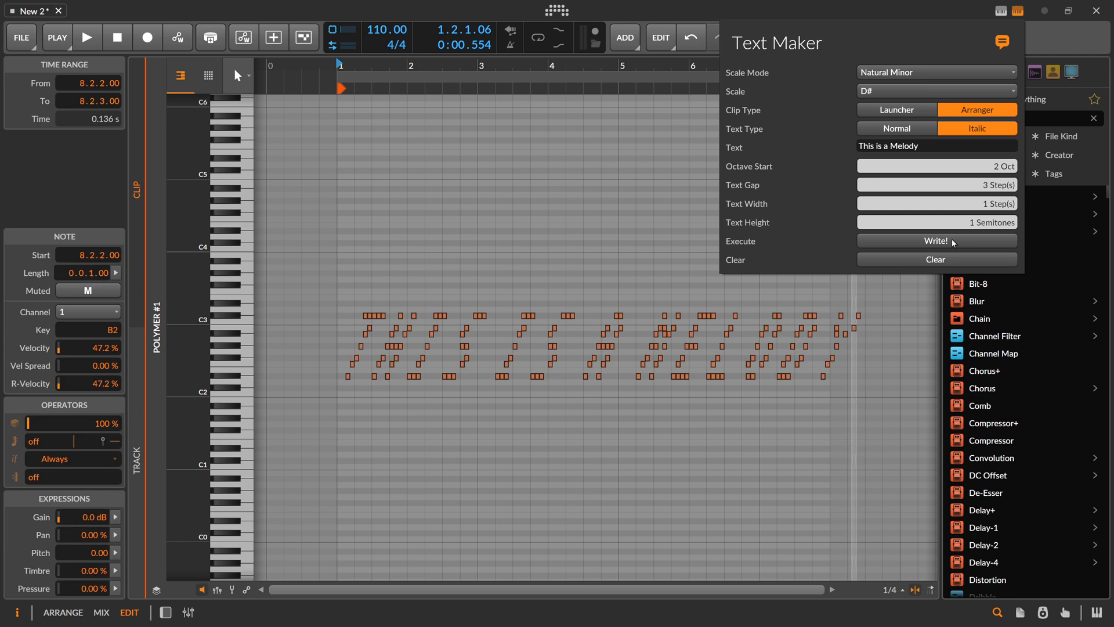
Write the upright phrase, then widen Text Gap to 8 steps and write it again
left_click(896, 128)
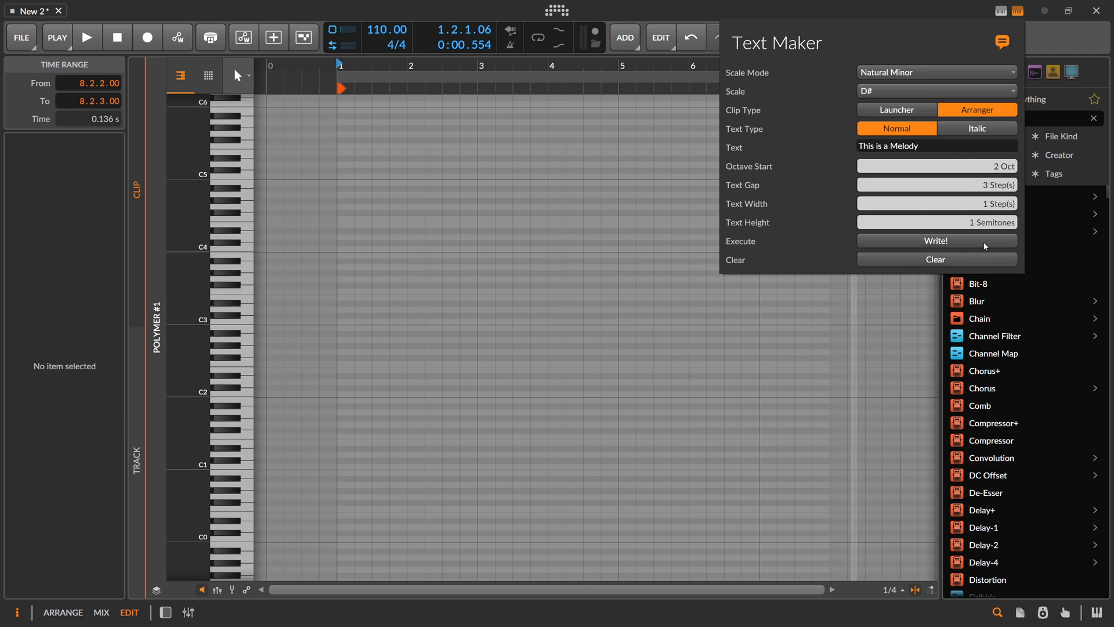
left_click(937, 240)
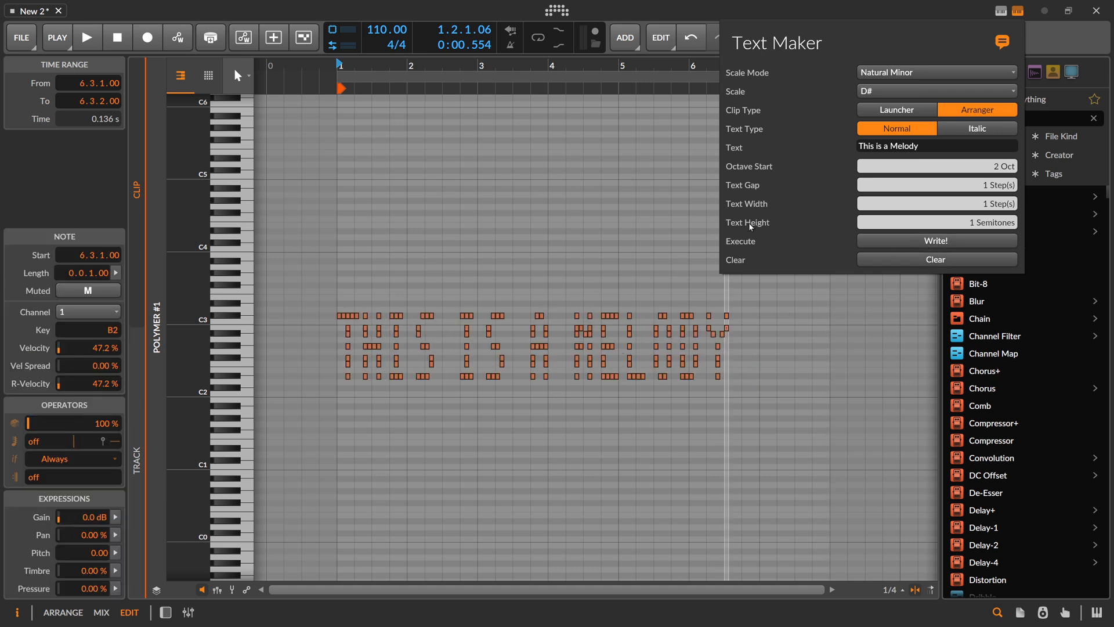
left_click_drag(937, 185, 966, 185)
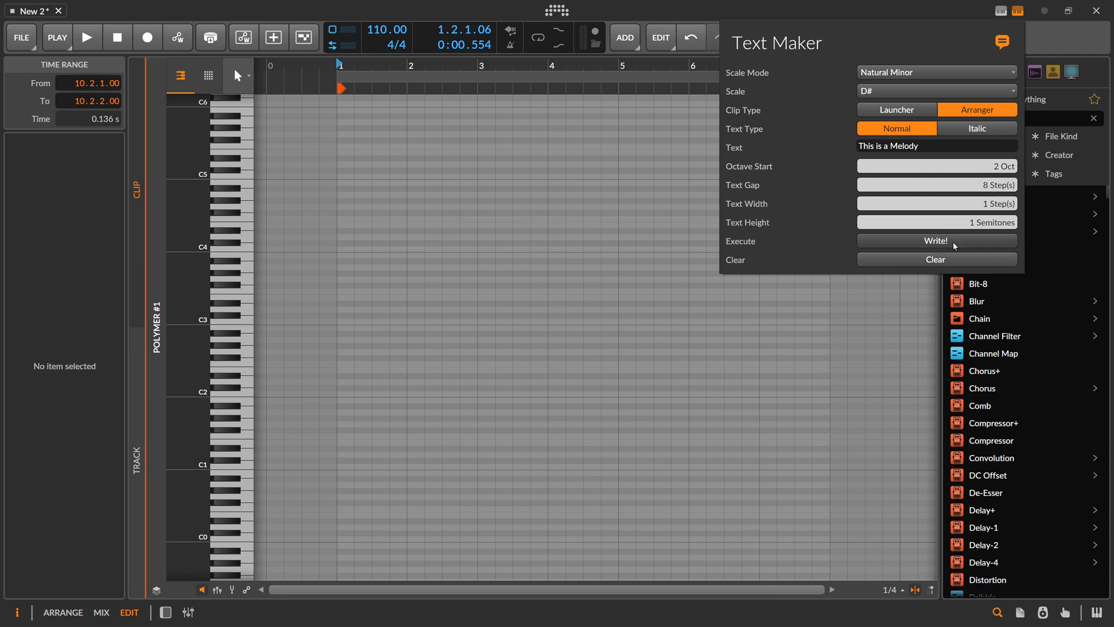
left_click(936, 242)
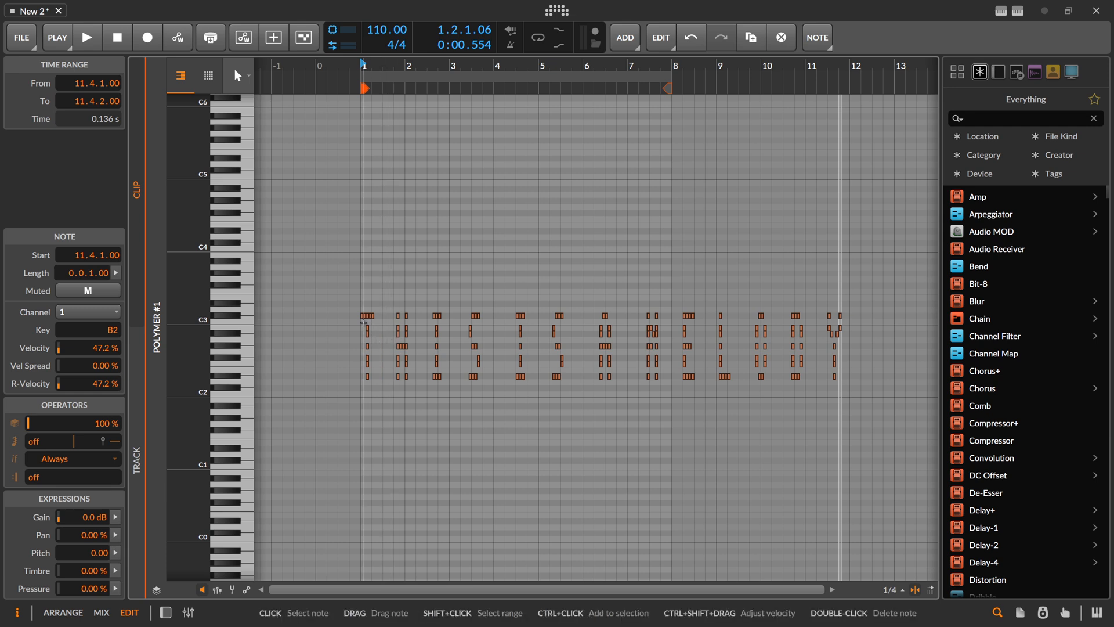
mouse_move(405, 333)
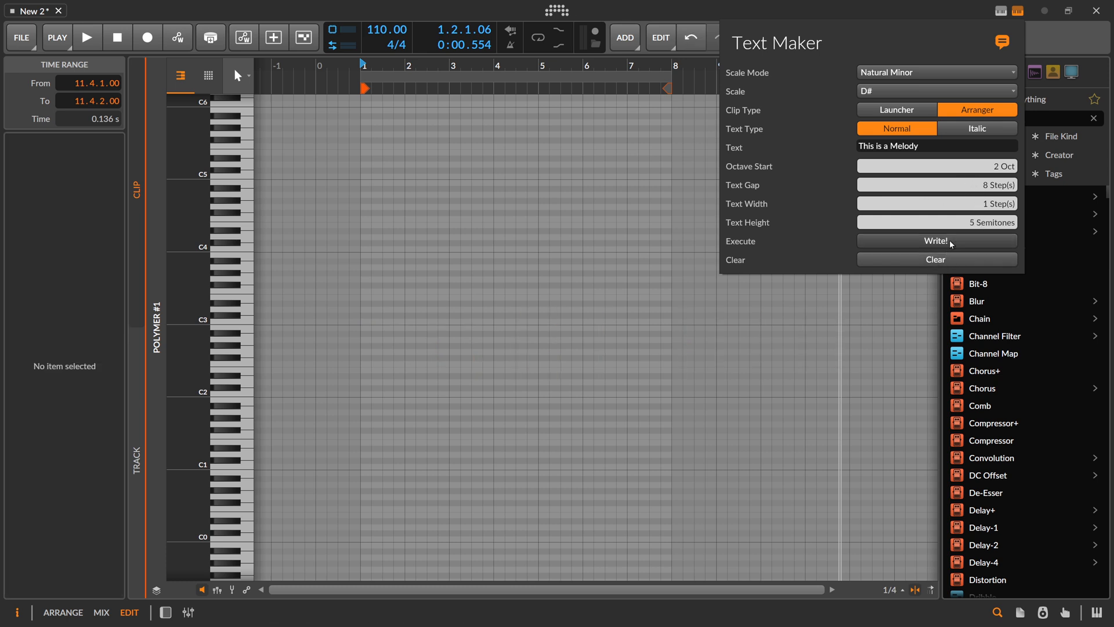
Write the five-semitone-tall phrase reaching C7, inspect it, then clear it with height back to 1
left_click(935, 241)
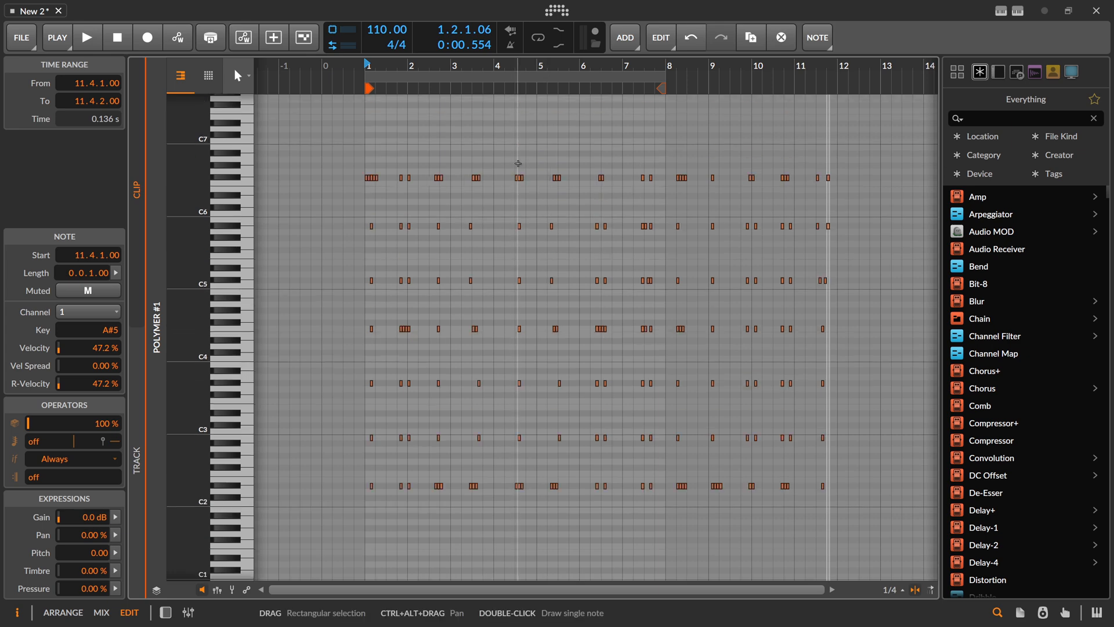
scroll("down", 3)
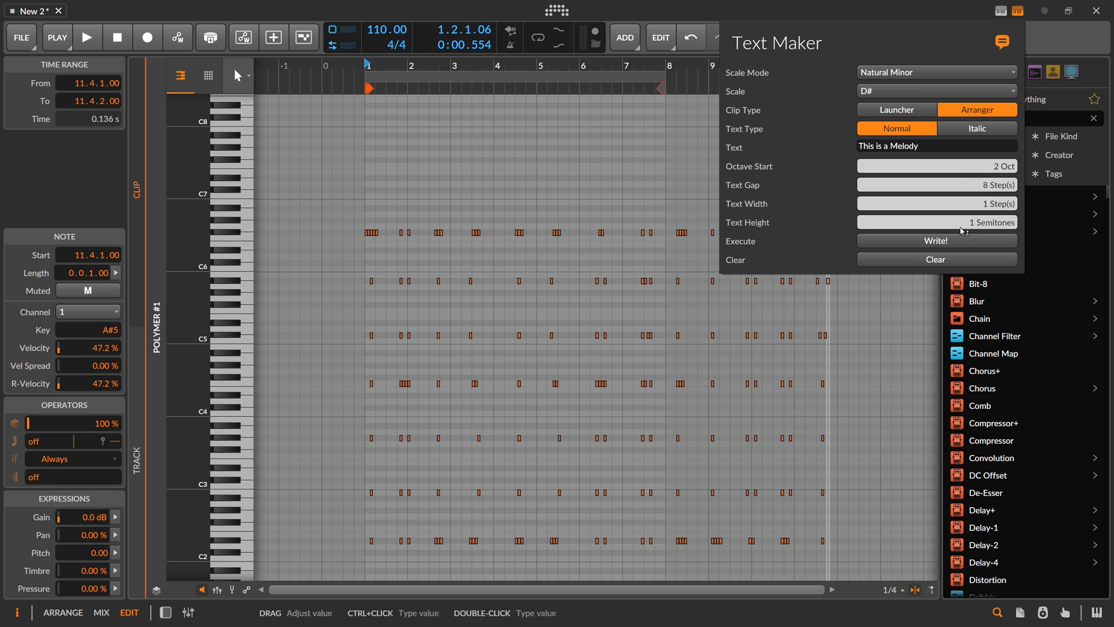
left_click(935, 259)
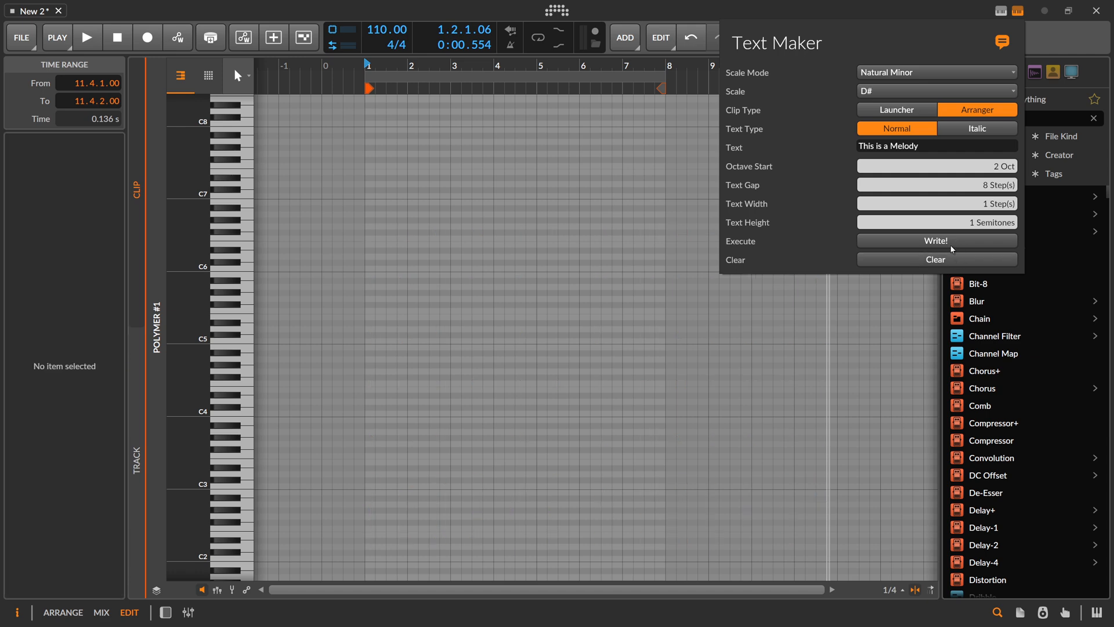
left_click(937, 241)
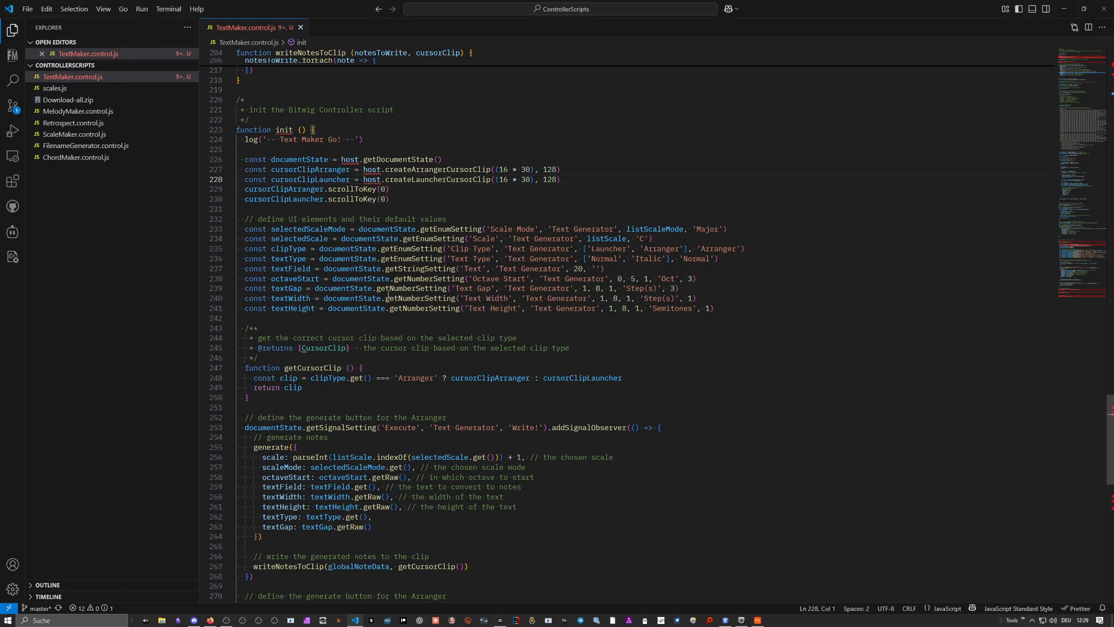
Review TextMaker.control.js in VS Code: the letter font coordinates and the generate loop's pitch calculation
scroll("up", 3)
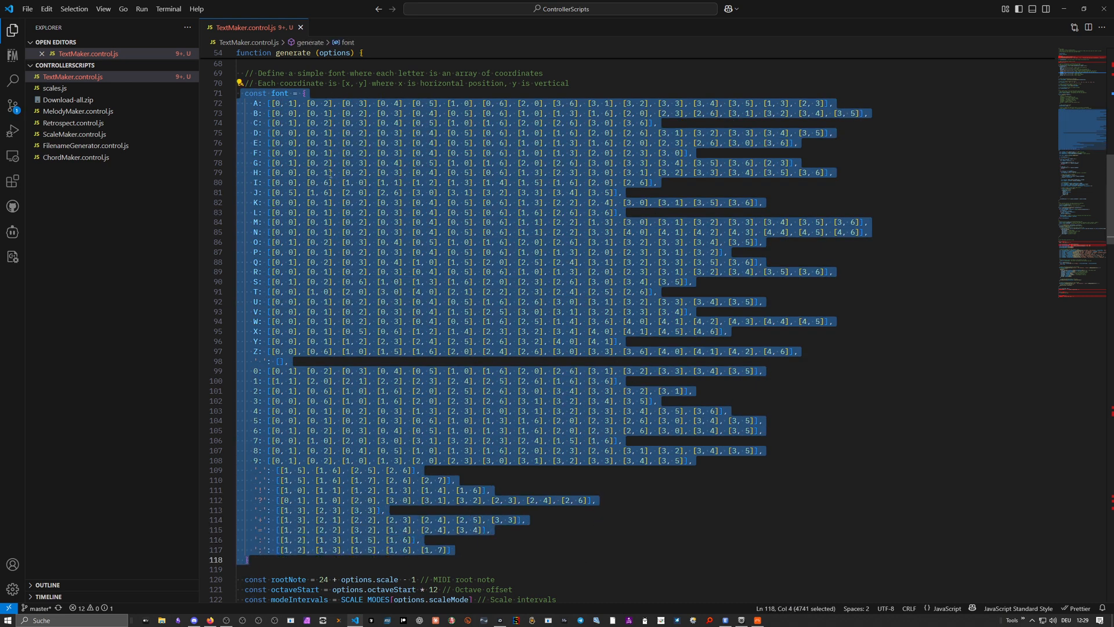
left_click(327, 172)
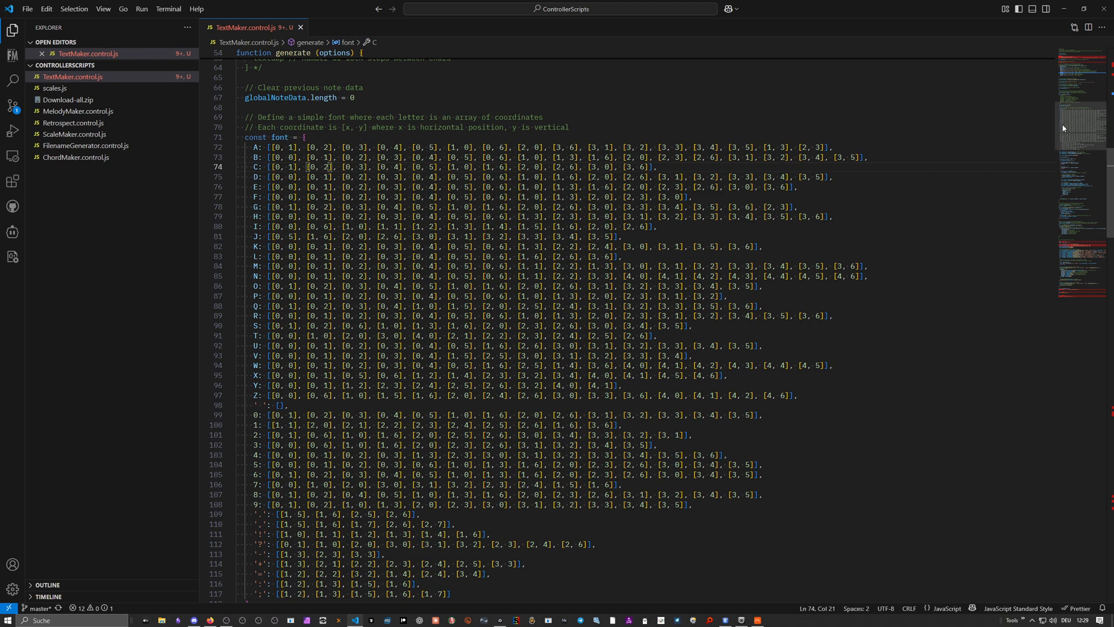
scroll("down", 3)
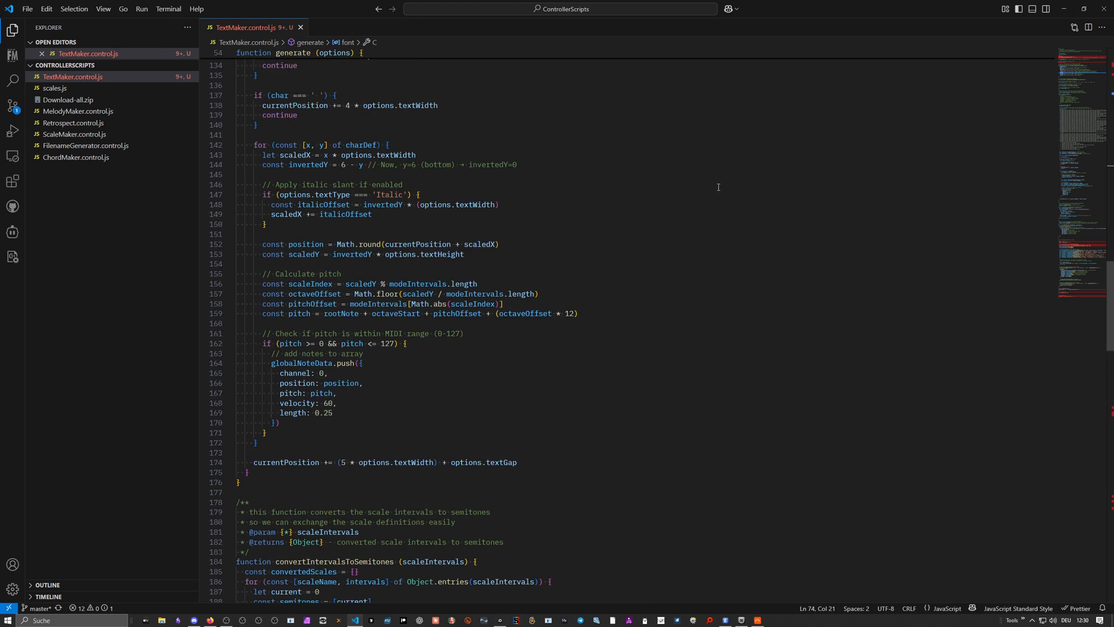
scroll("down", 3)
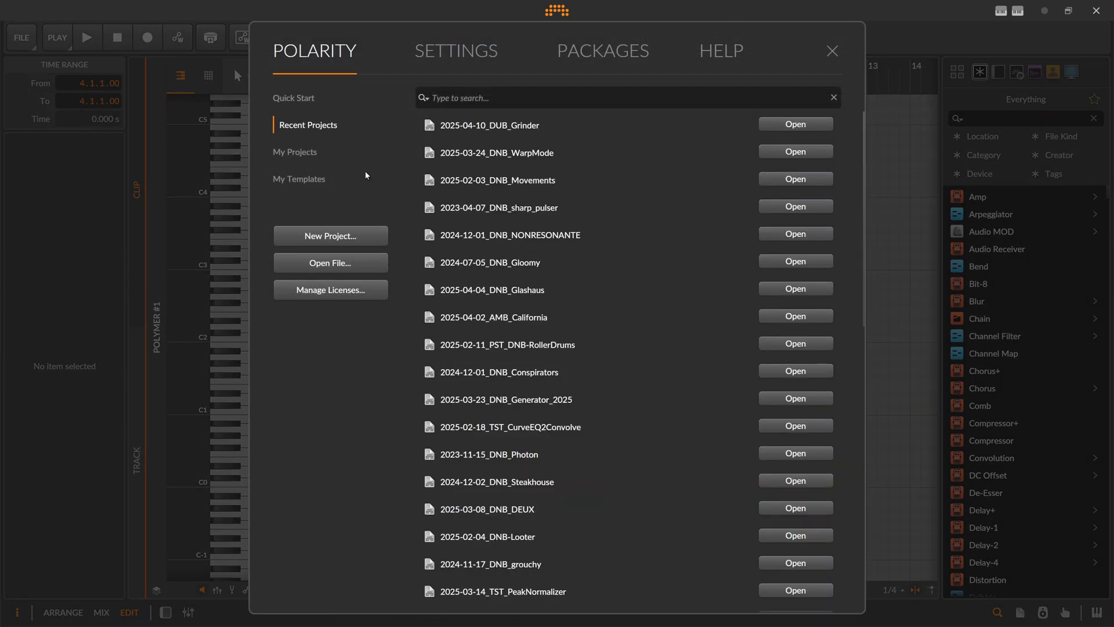
Add Text Maker from the Polarity controllers in Settings, then return to the clip's Text field
left_click(455, 50)
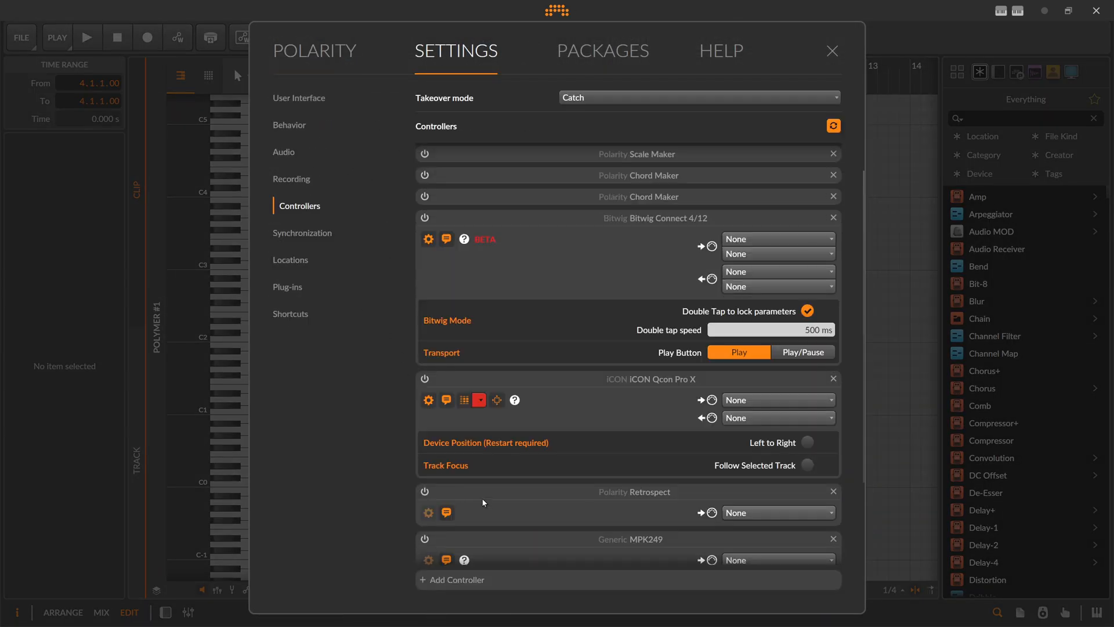
left_click(458, 579)
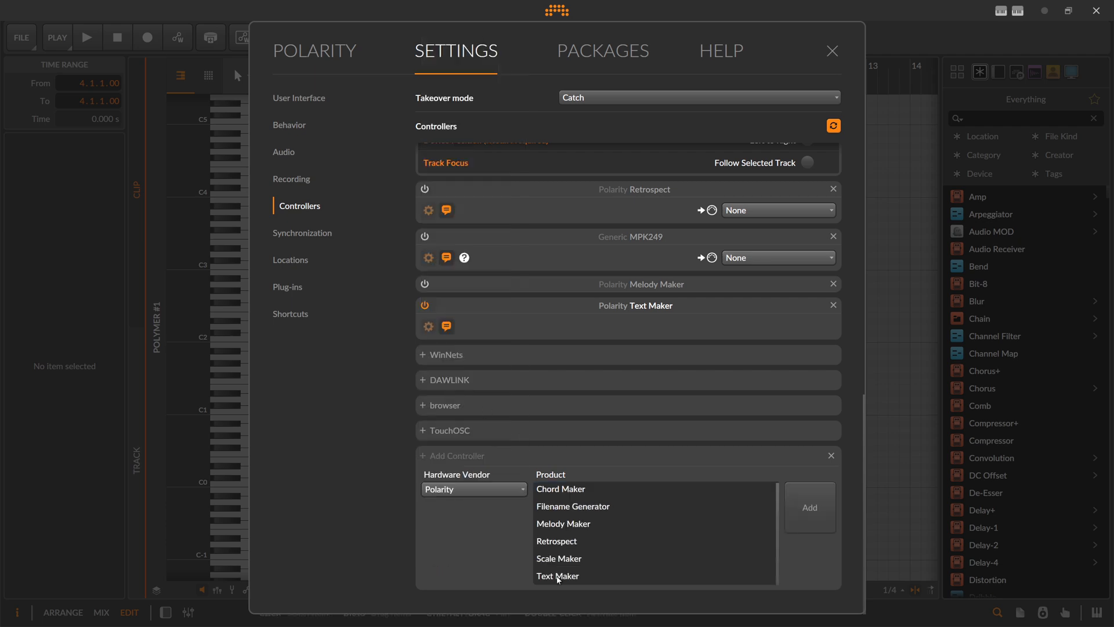
left_click(558, 576)
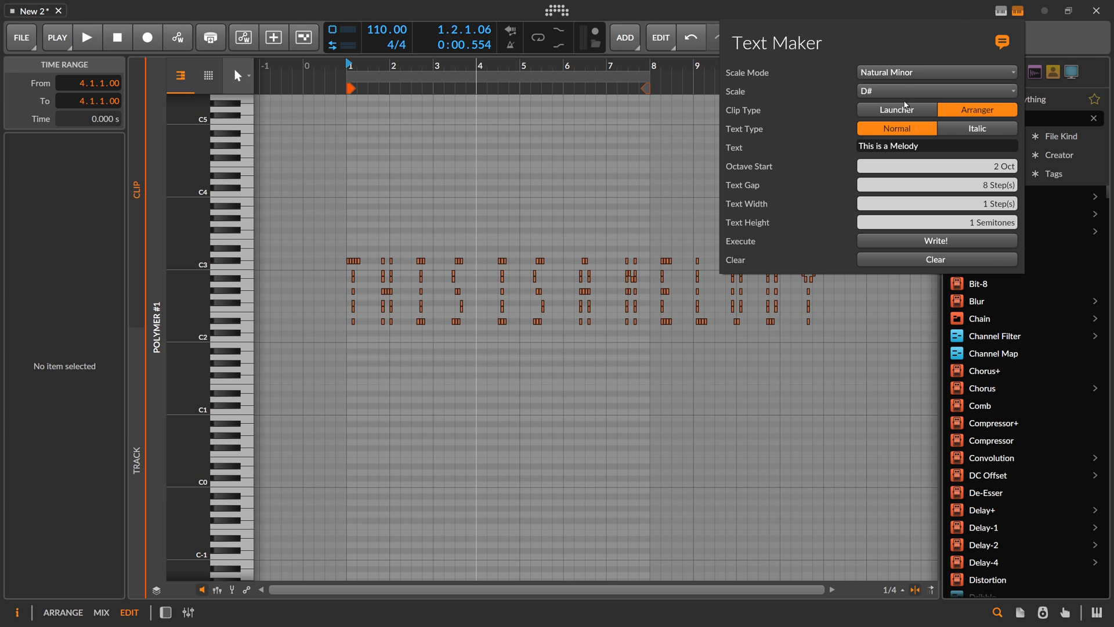
left_click(937, 146)
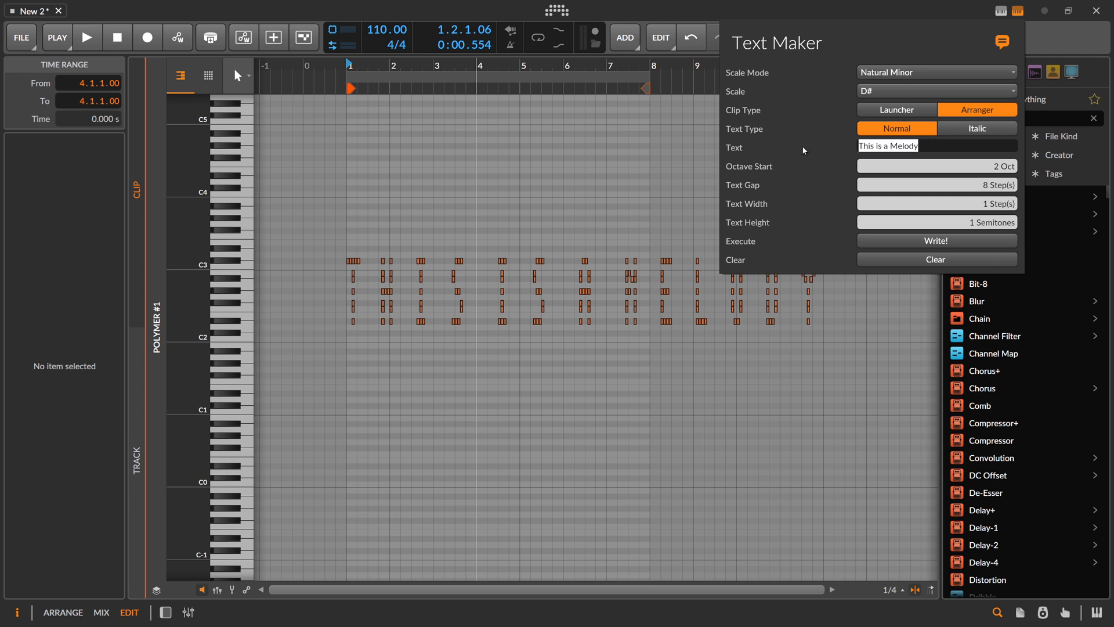